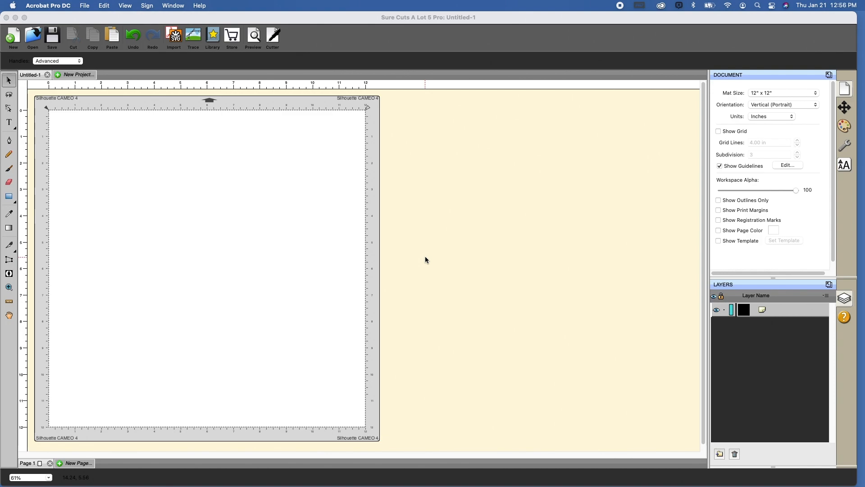
pyautogui.moveTo(426, 259)
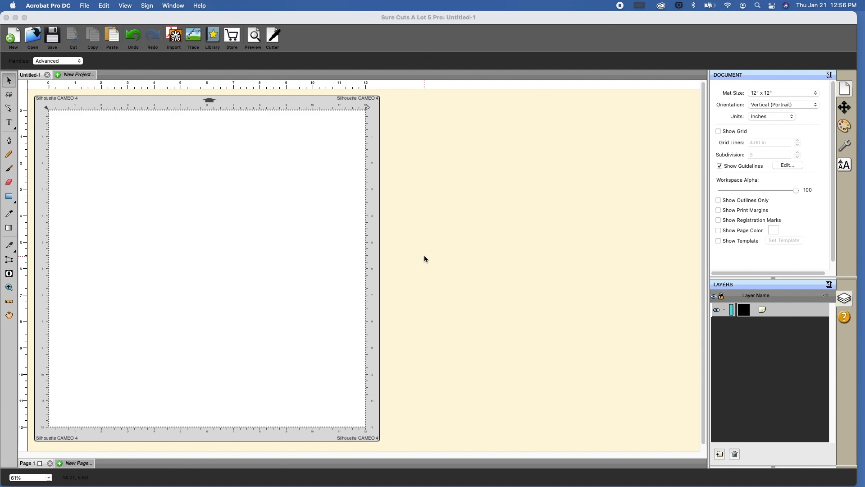
pyautogui.moveTo(434, 260)
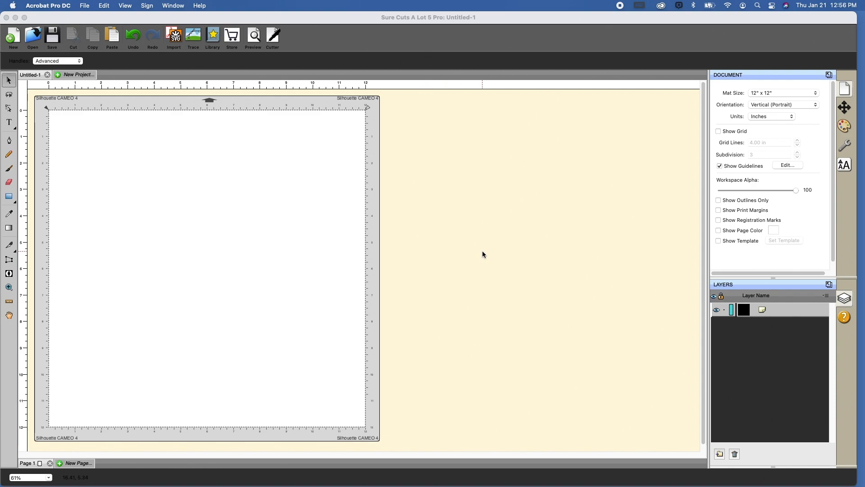
pyautogui.moveTo(549, 171)
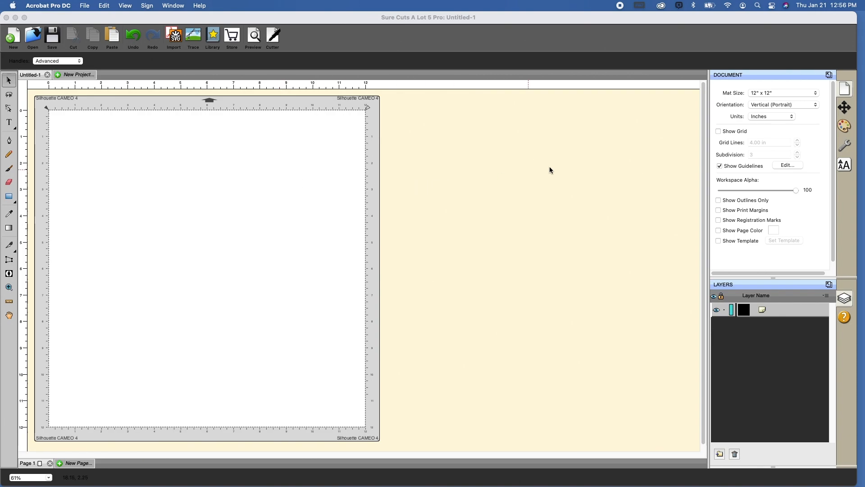
pyautogui.moveTo(848, 80)
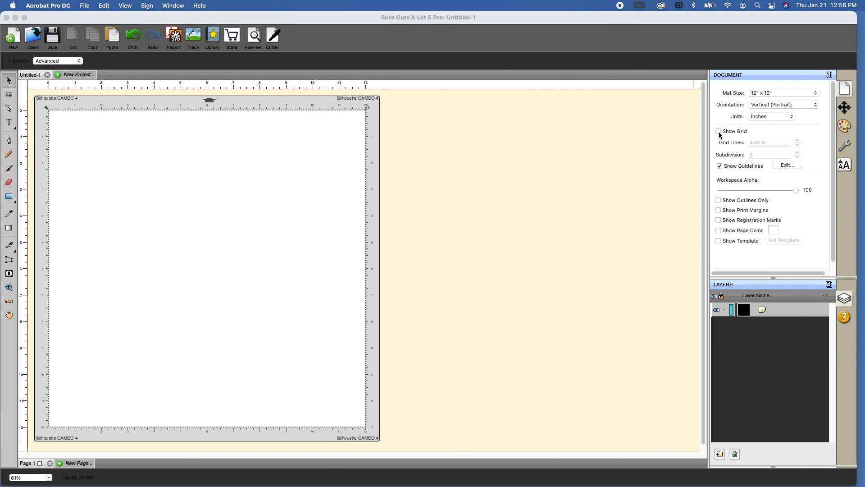
# Turn on Show Grid so the 4-inch grid with three subdivisions covers the mat.
pyautogui.click(718, 131)
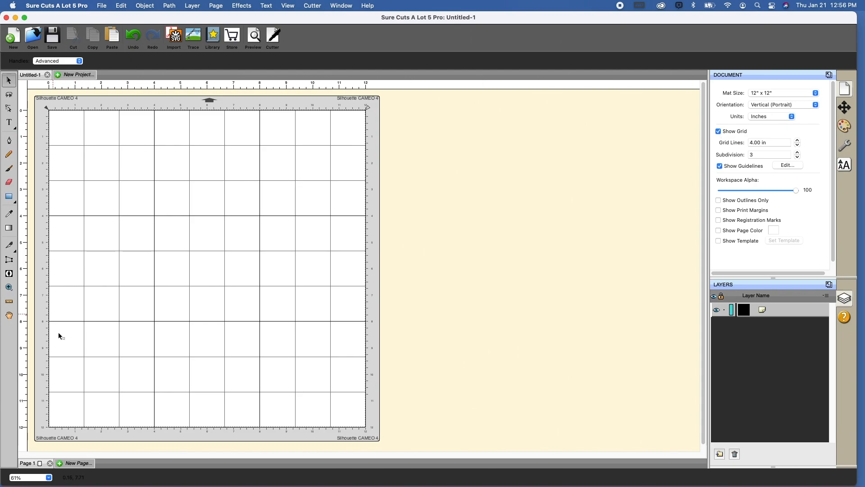
pyautogui.moveTo(292, 262)
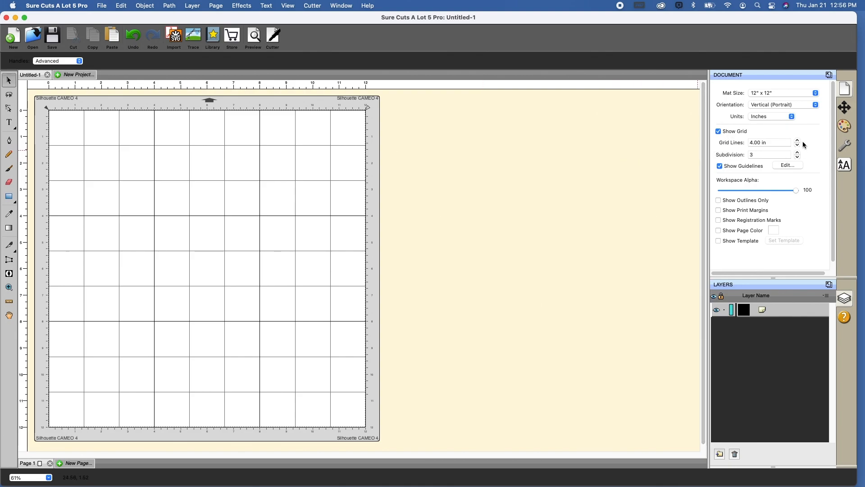
pyautogui.moveTo(724, 149)
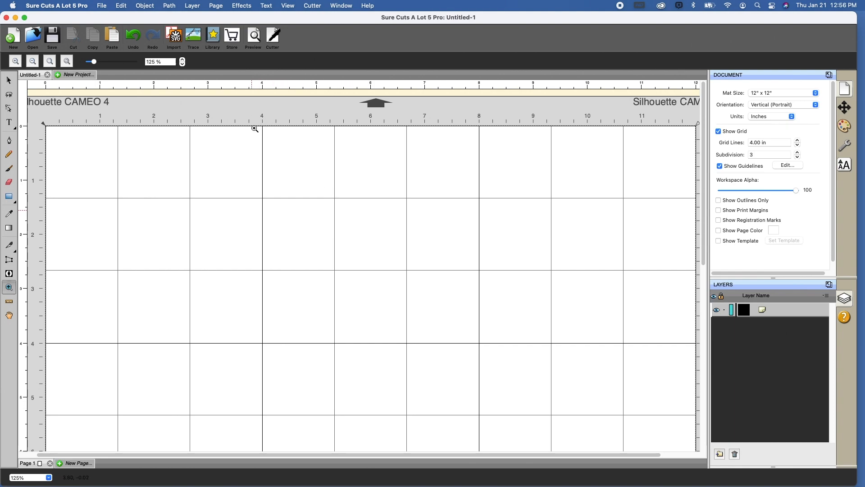
pyautogui.moveTo(261, 122)
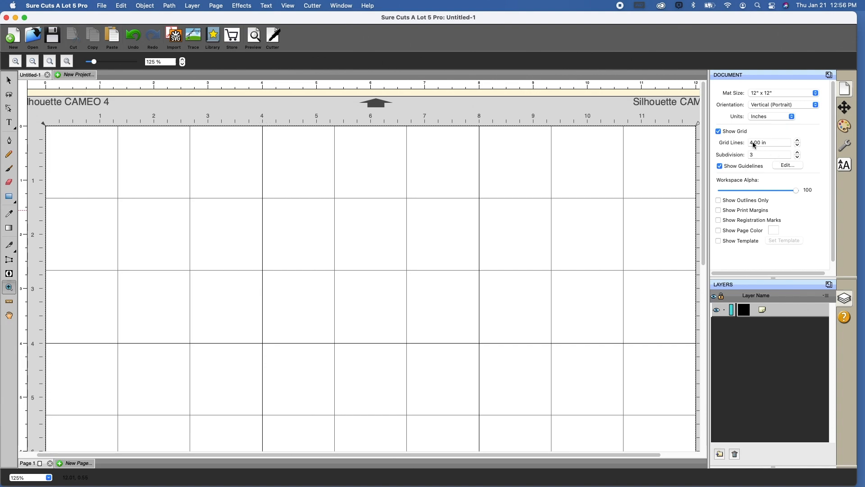
pyautogui.moveTo(672, 142)
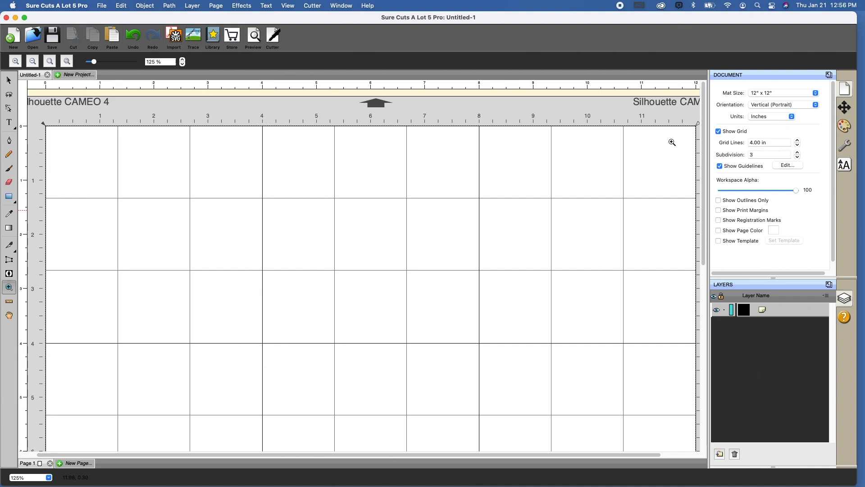
pyautogui.moveTo(259, 340)
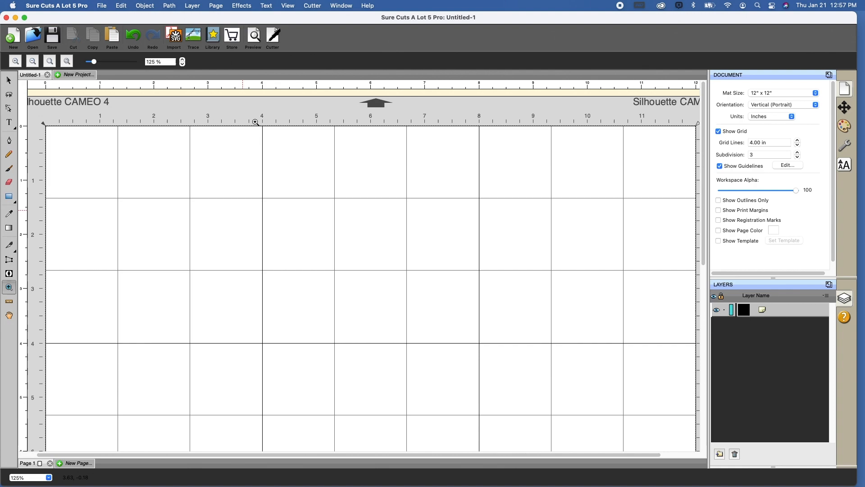
pyautogui.moveTo(38, 335)
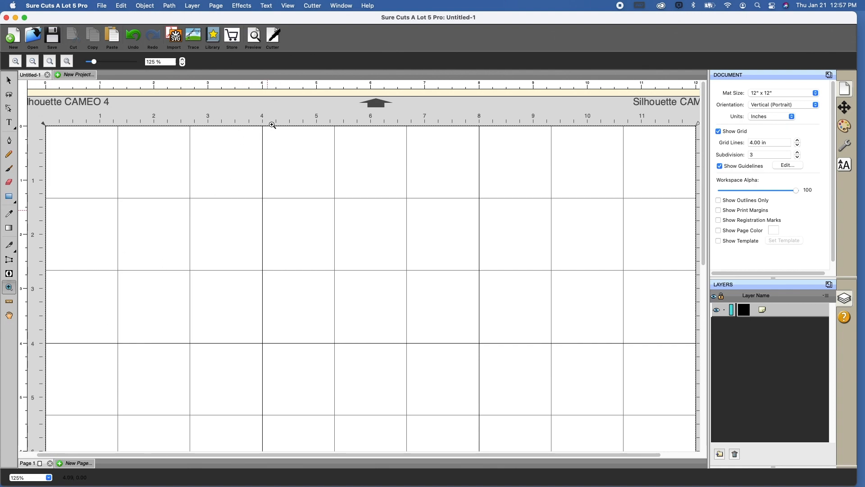
pyautogui.moveTo(95, 341)
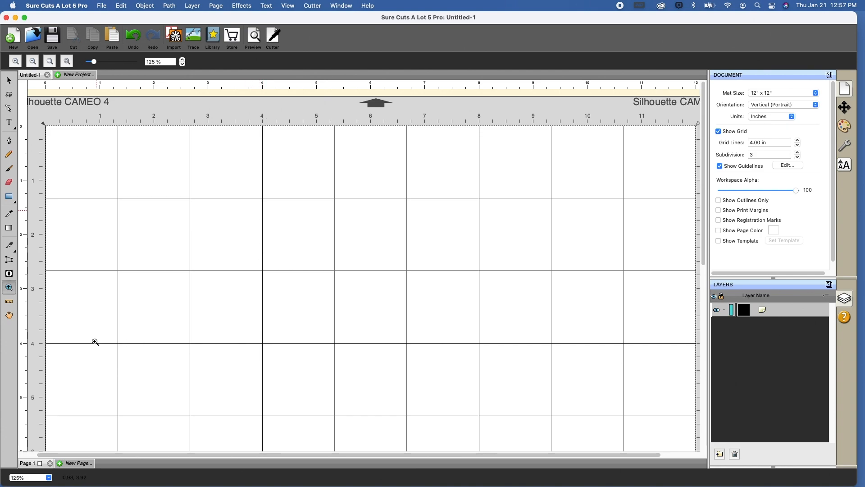
pyautogui.moveTo(327, 88)
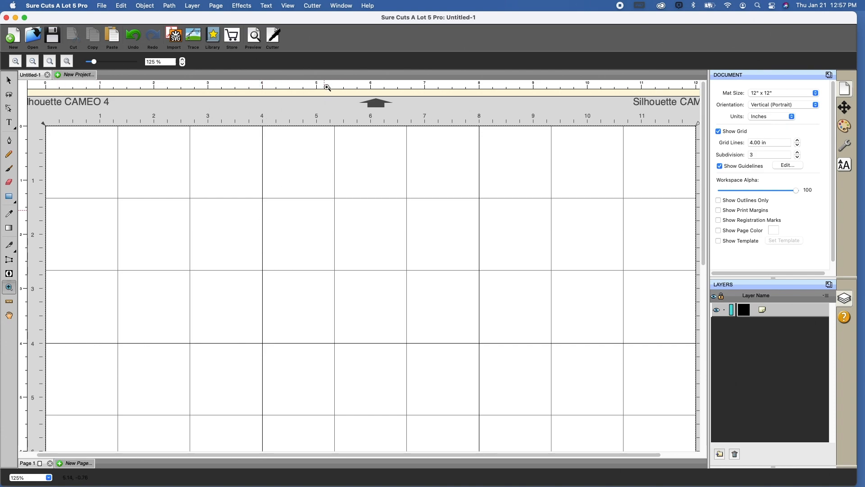
pyautogui.moveTo(190, 162)
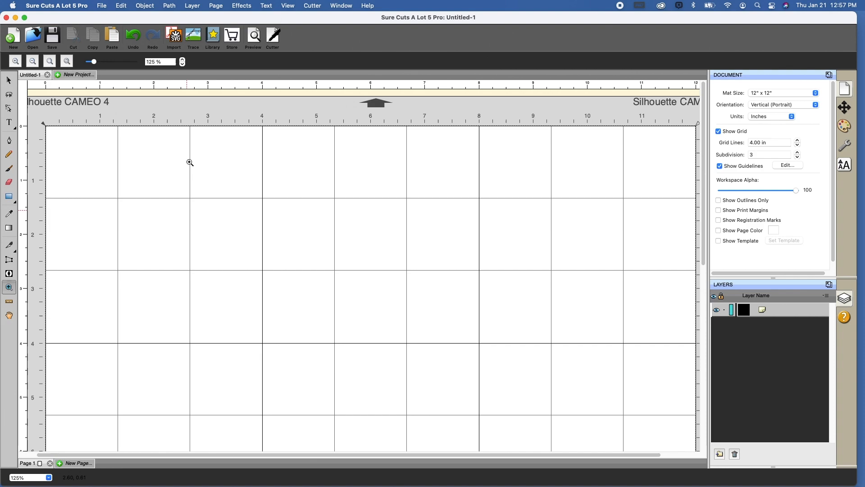
pyautogui.moveTo(137, 198)
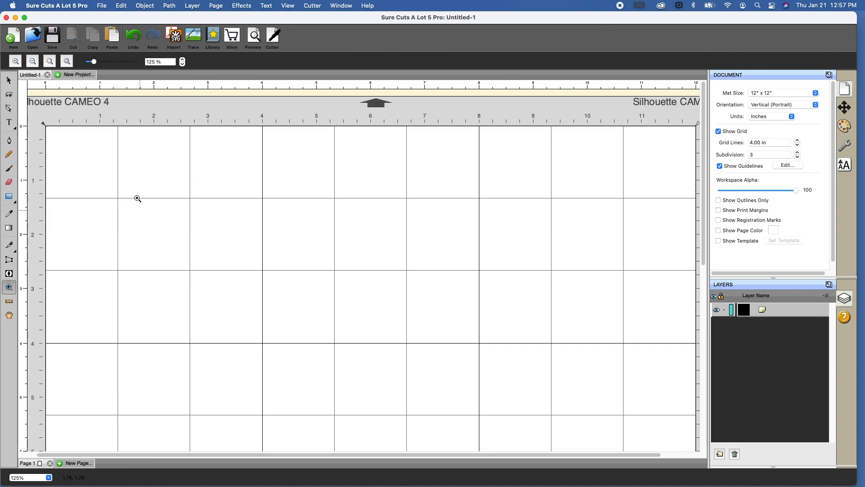
pyautogui.moveTo(51, 199)
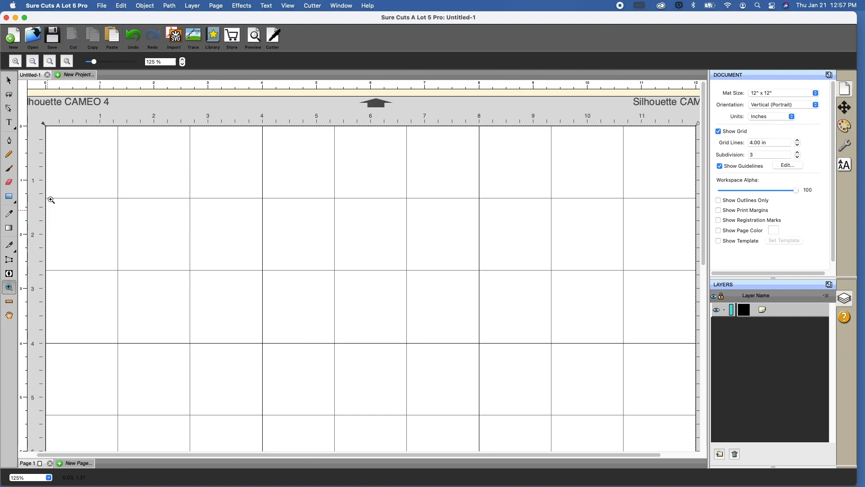
pyautogui.moveTo(662, 134)
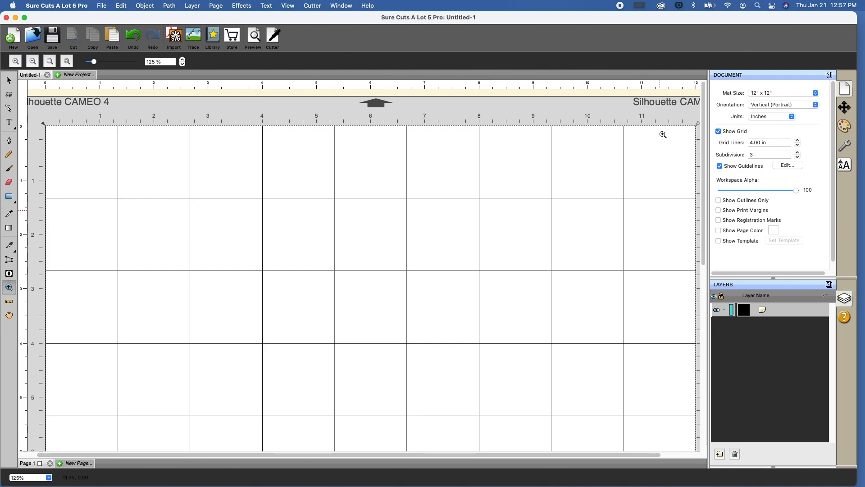
pyautogui.moveTo(760, 136)
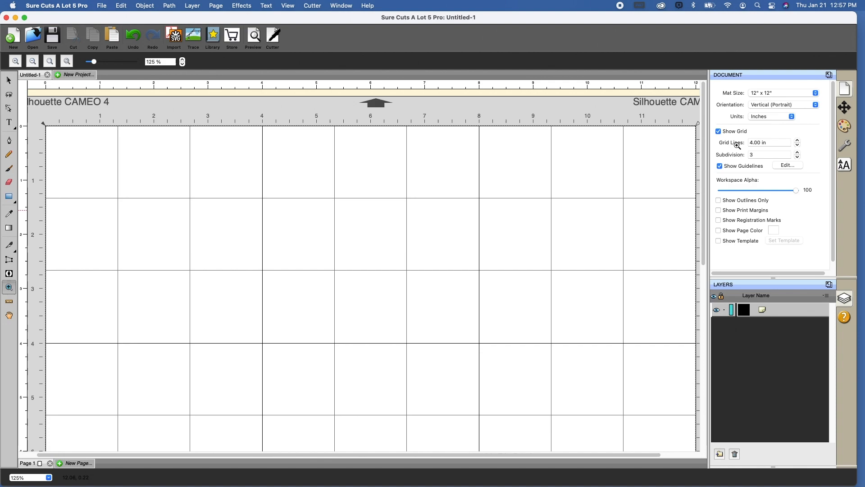
# Set Grid Lines to 6.00 in with Subdivision 6, giving one-inch grid squares.
pyautogui.click(768, 142)
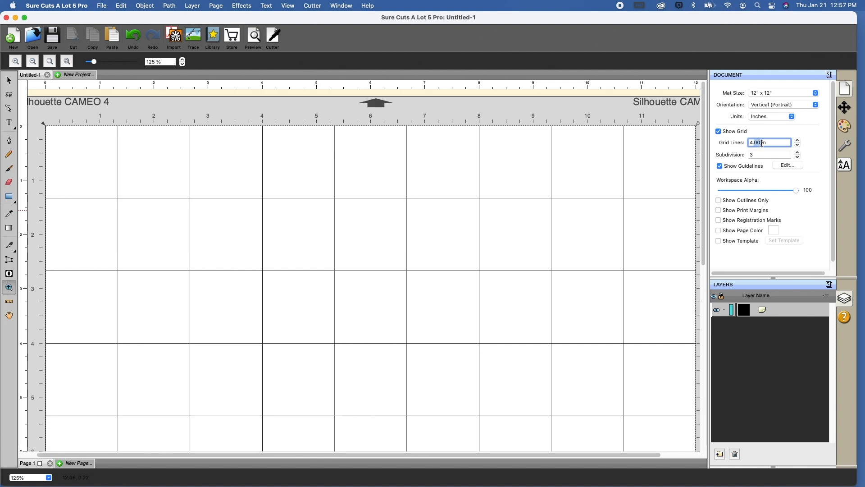
pyautogui.write('4.5n')
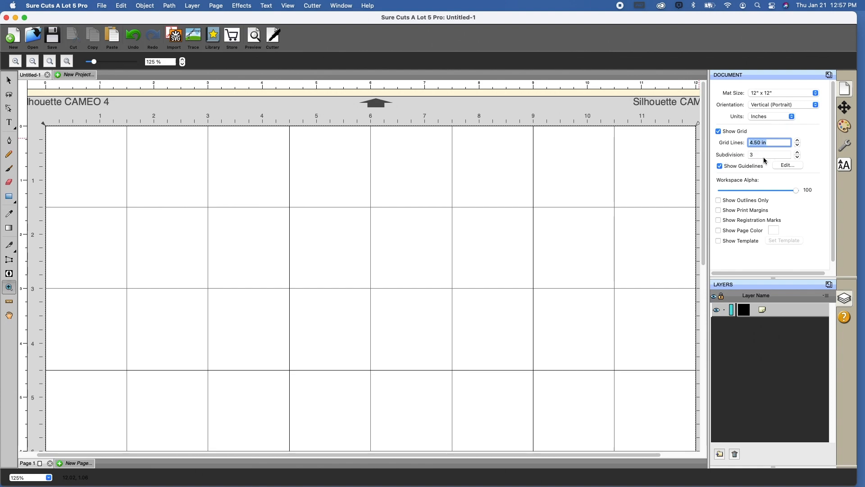
pyautogui.moveTo(759, 161)
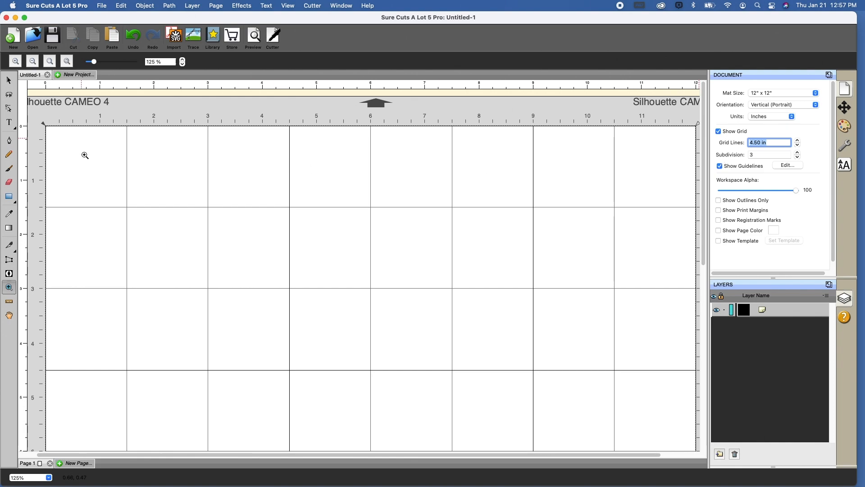
pyautogui.moveTo(225, 155)
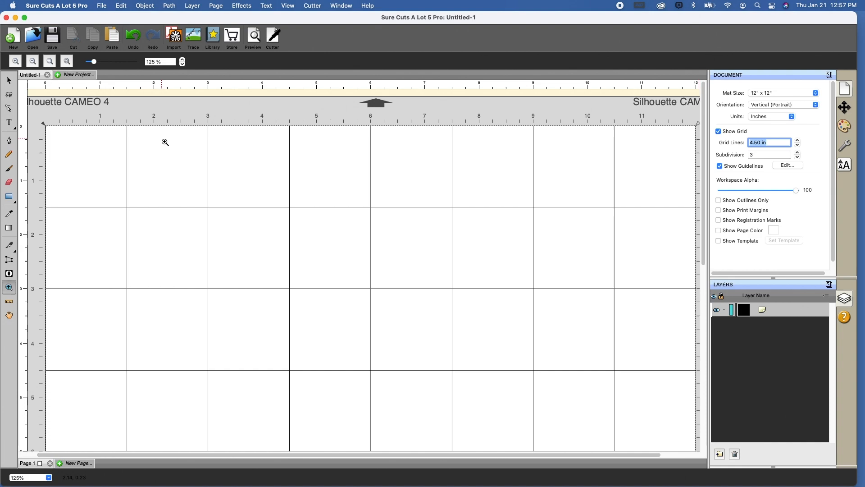
pyautogui.moveTo(727, 149)
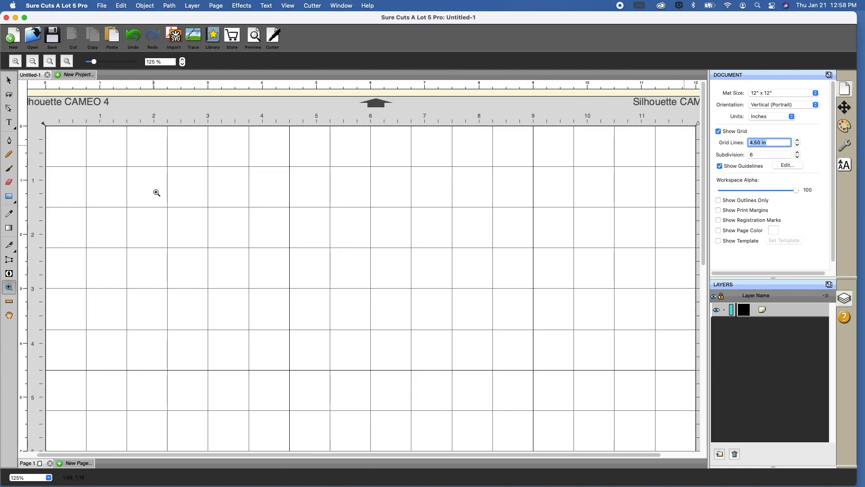
pyautogui.moveTo(54, 139)
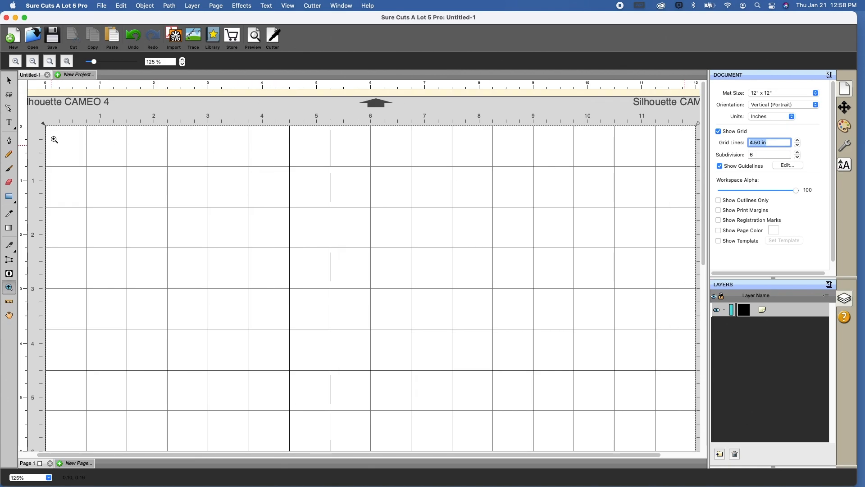
pyautogui.moveTo(232, 143)
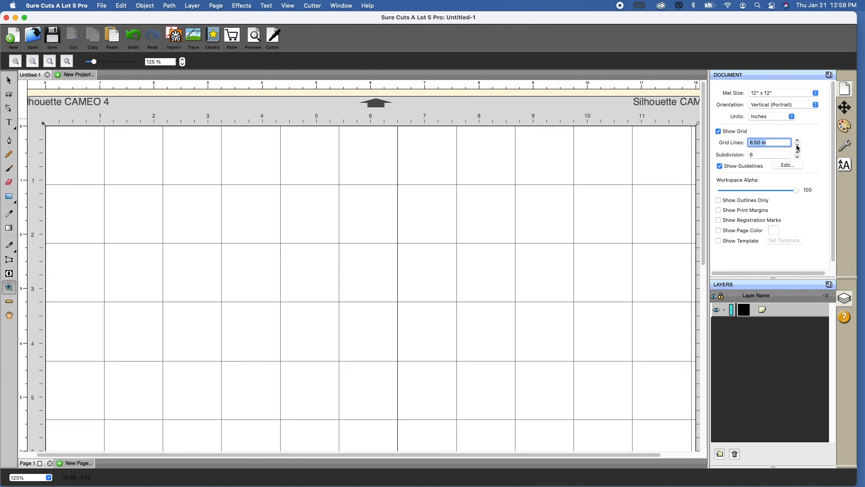
pyautogui.click(796, 144)
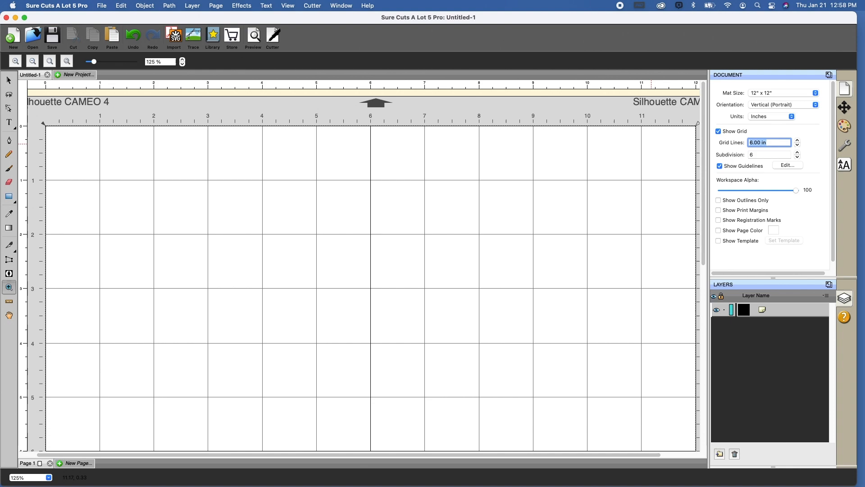
pyautogui.moveTo(756, 157)
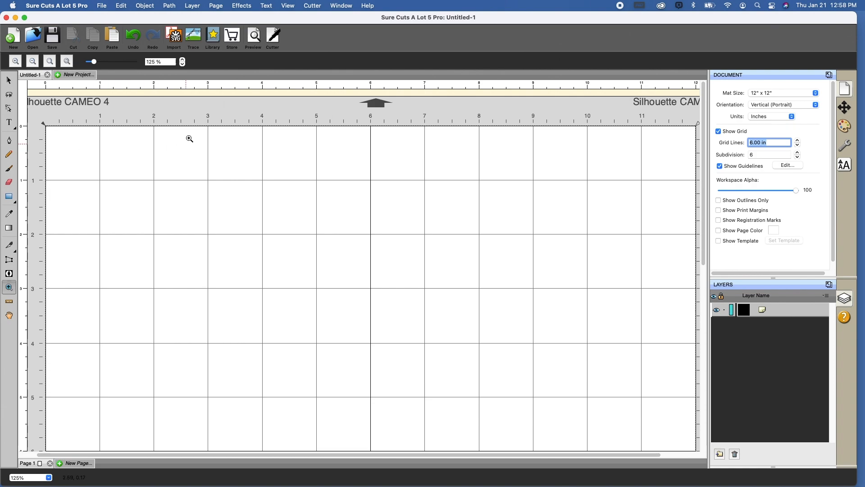
pyautogui.moveTo(348, 144)
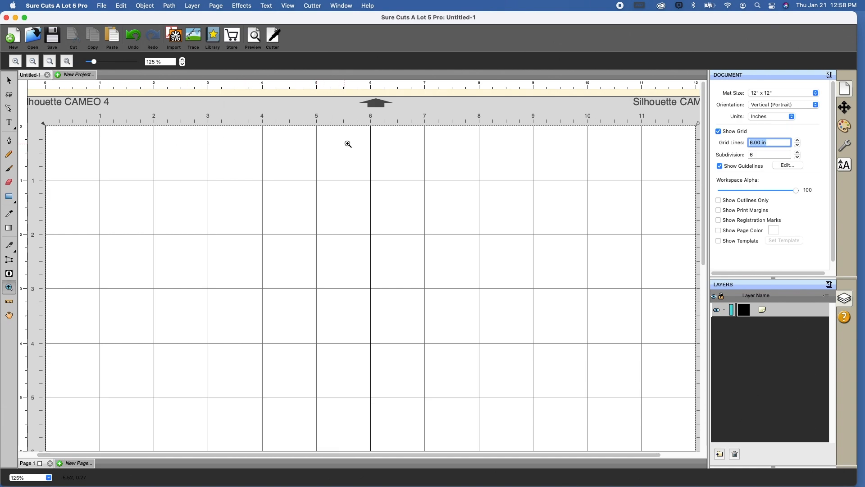
pyautogui.moveTo(219, 215)
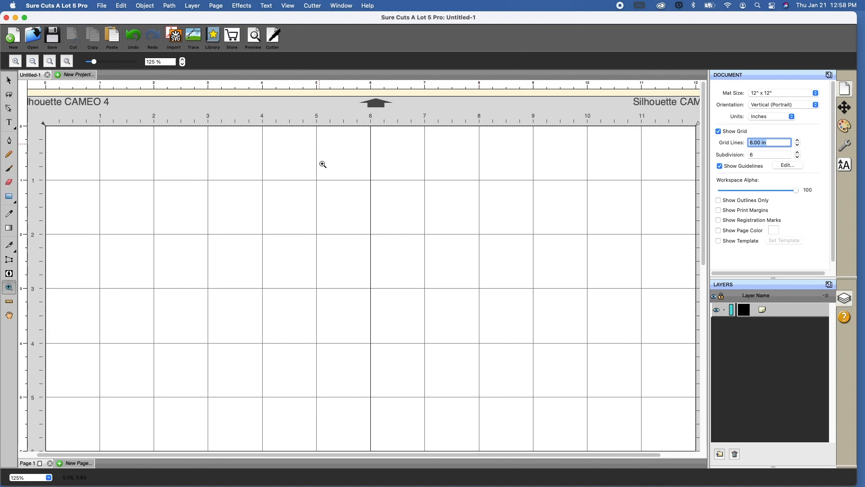
# Enable View > Snap To > Grid so moved objects snap to grid lines.
pyautogui.click(286, 6)
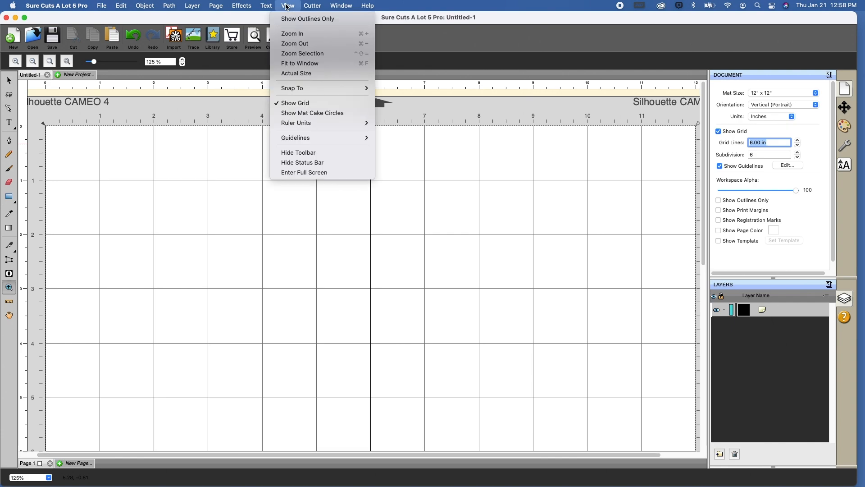
pyautogui.moveTo(292, 87)
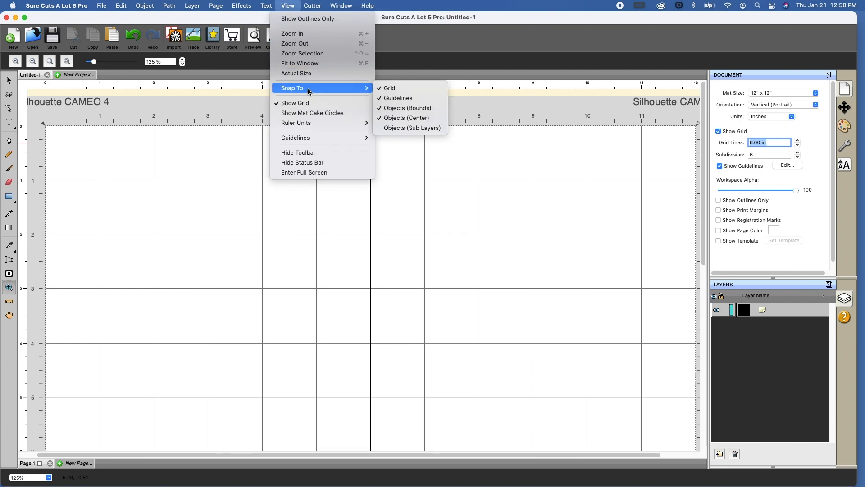
pyautogui.moveTo(405, 88)
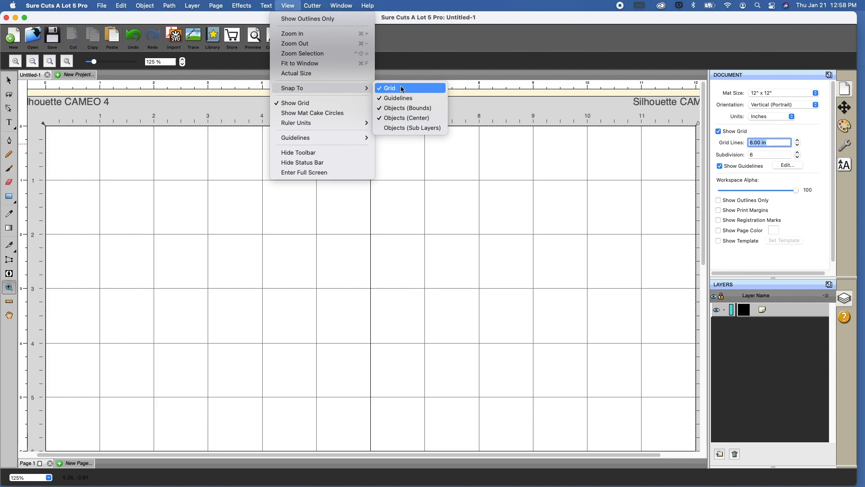
pyautogui.moveTo(408, 91)
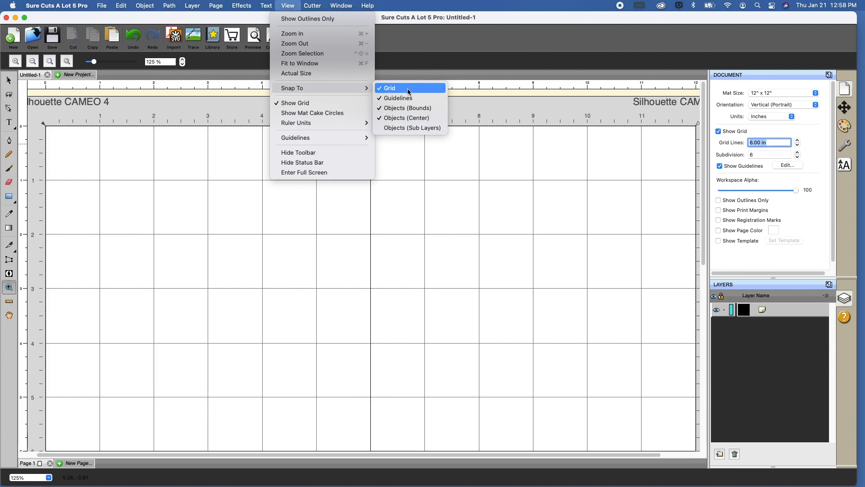
pyautogui.click(389, 87)
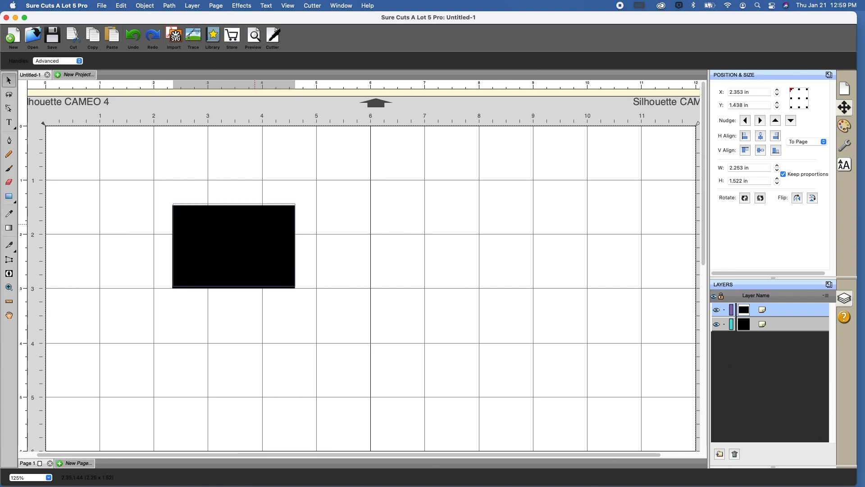
# Drag the black rectangle so its top edge snaps to 1 inch and right edge to 6 inches.
pyautogui.moveTo(234, 246); pyautogui.dragTo(265, 205)
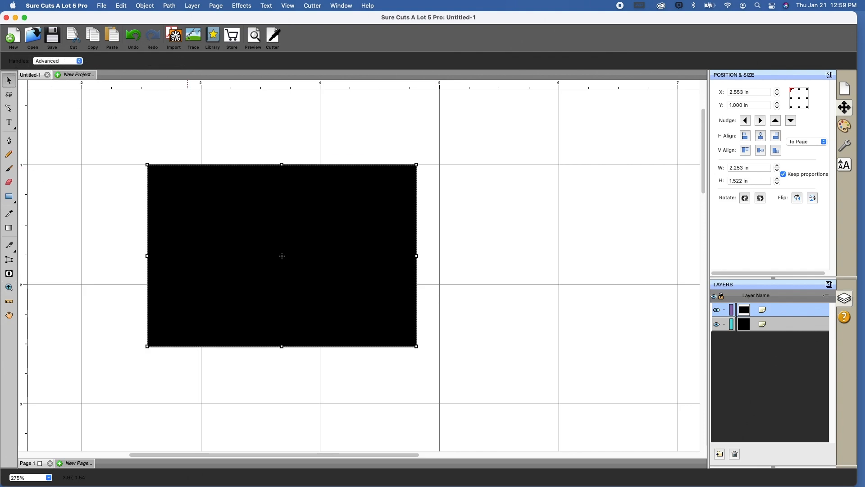
pyautogui.moveTo(281, 255); pyautogui.dragTo(287, 282)
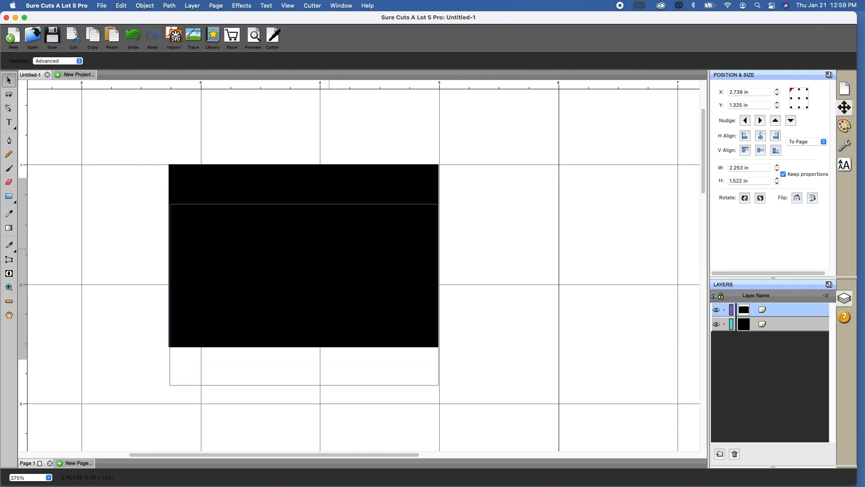
pyautogui.click(790, 120)
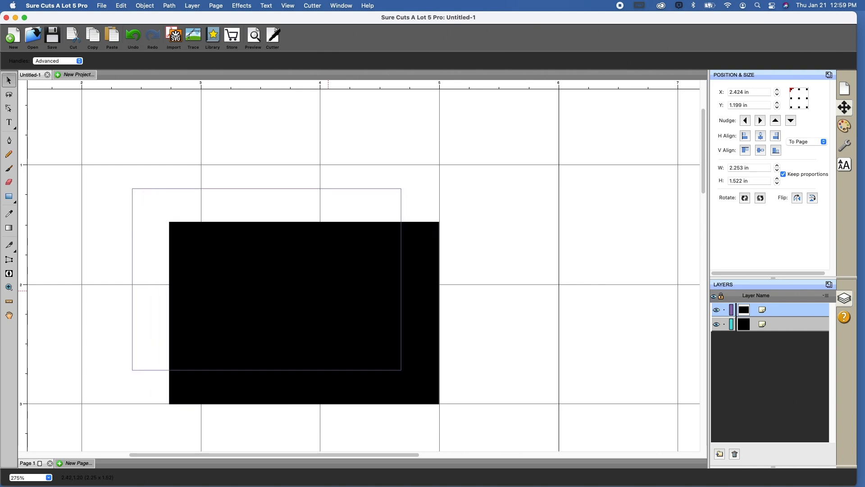
pyautogui.moveTo(284, 298); pyautogui.dragTo(224, 269)
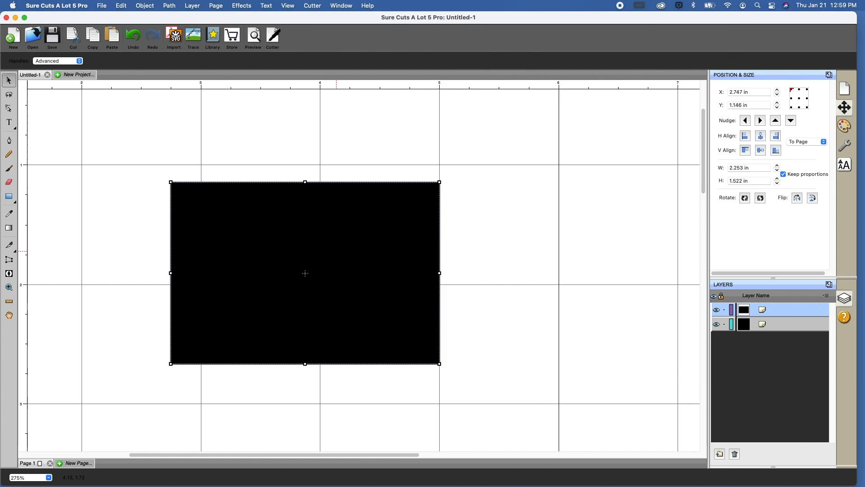
pyautogui.moveTo(304, 272); pyautogui.dragTo(356, 272)
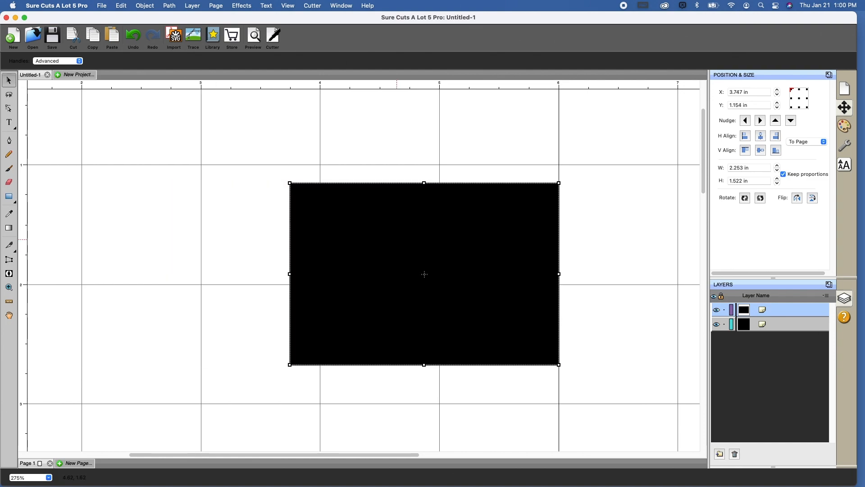
pyautogui.moveTo(424, 274); pyautogui.dragTo(423, 255)
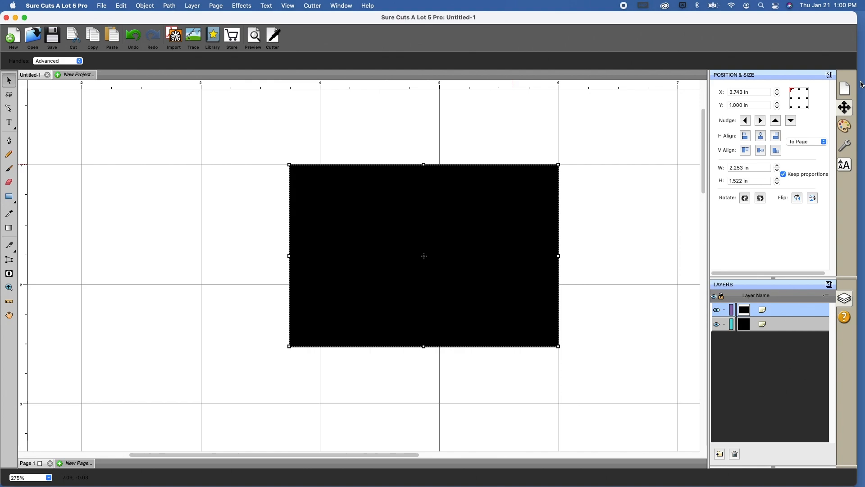
# Hide the grid via Show Grid in the Document panel.
pyautogui.click(844, 88)
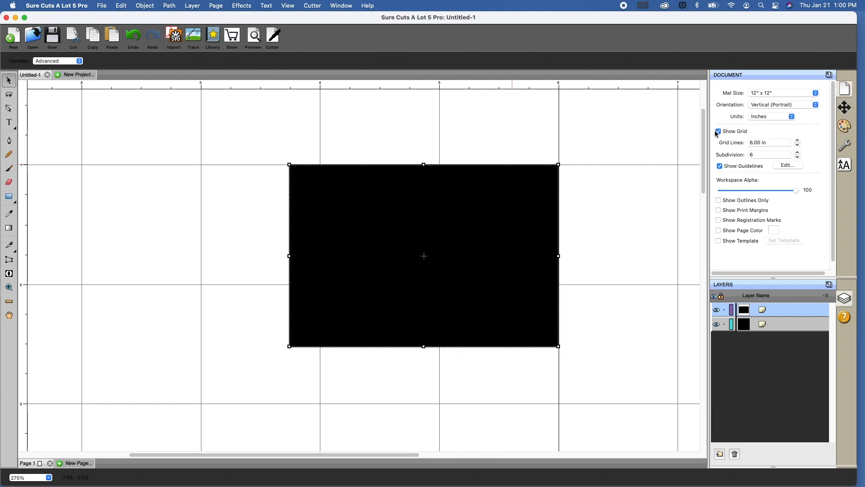
pyautogui.click(718, 131)
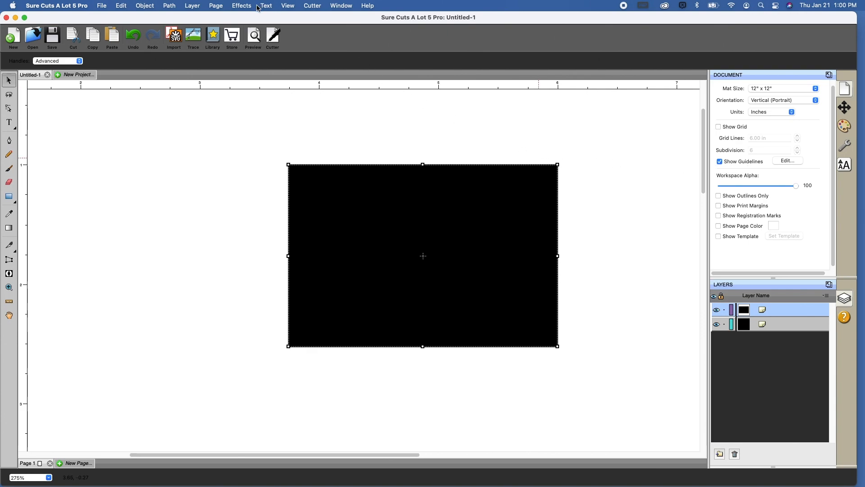
# Fit the whole 12x12 mat to the window.
pyautogui.click(287, 5)
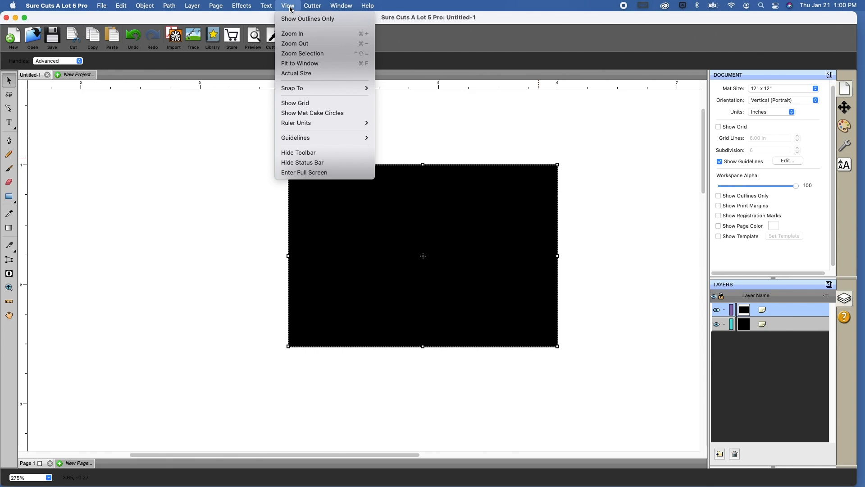
pyautogui.click(300, 63)
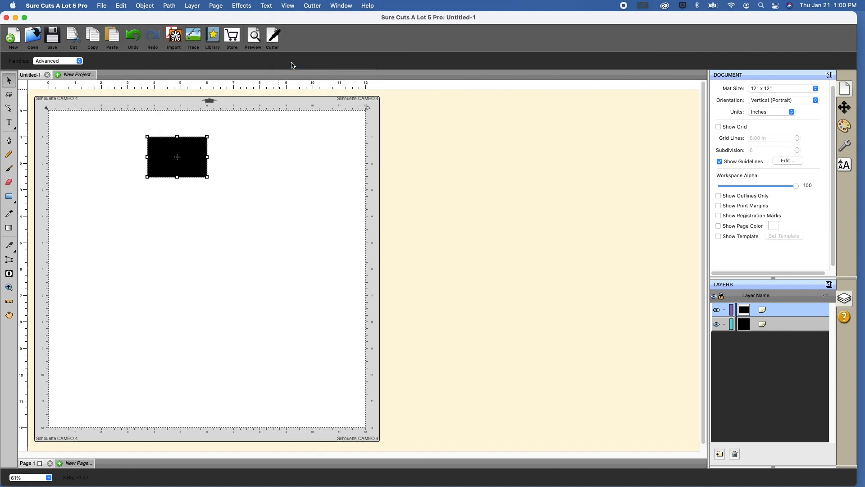
pyautogui.moveTo(70, 148)
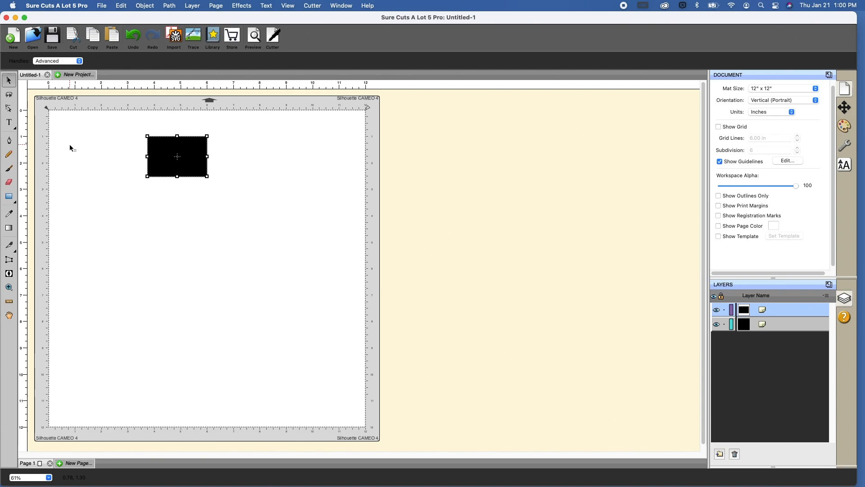
pyautogui.moveTo(43, 156)
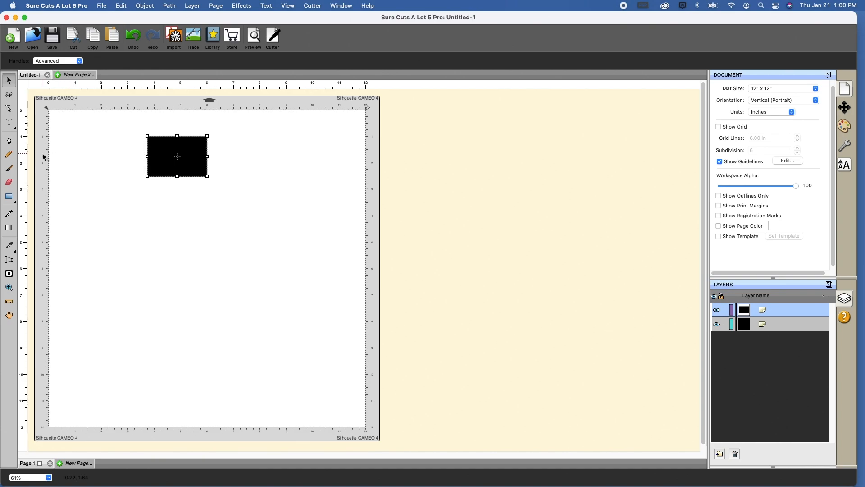
pyautogui.moveTo(25, 96)
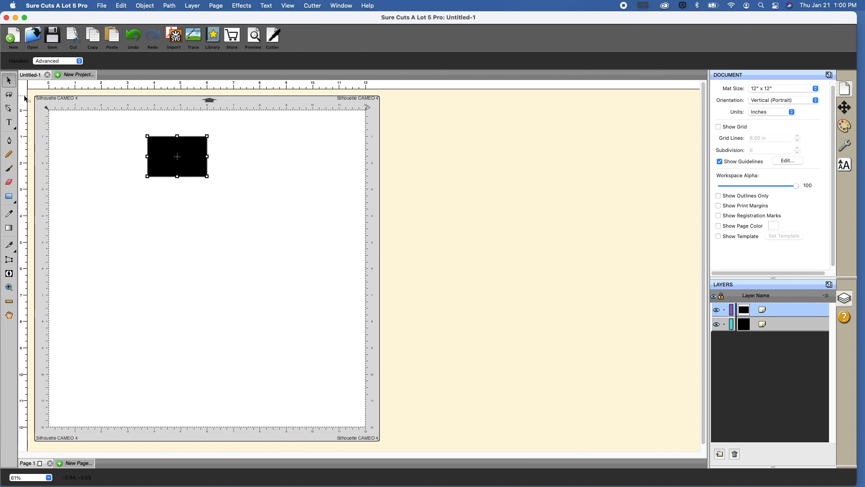
pyautogui.moveTo(21, 140)
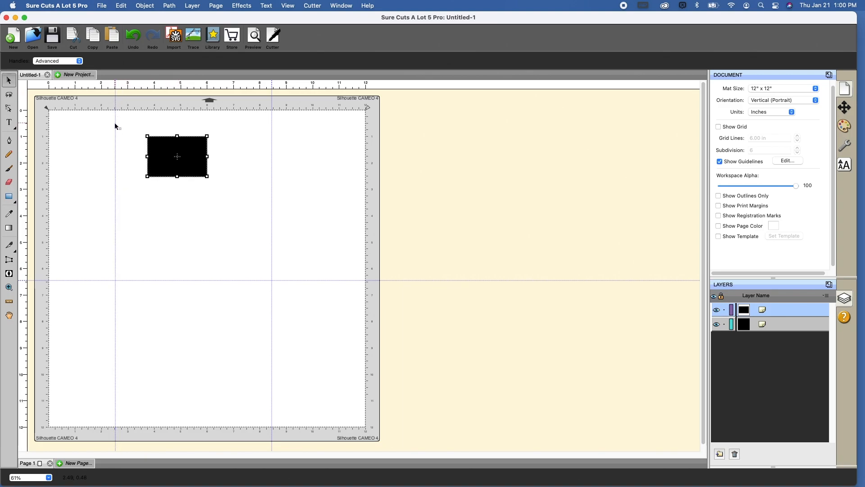
pyautogui.moveTo(282, 299)
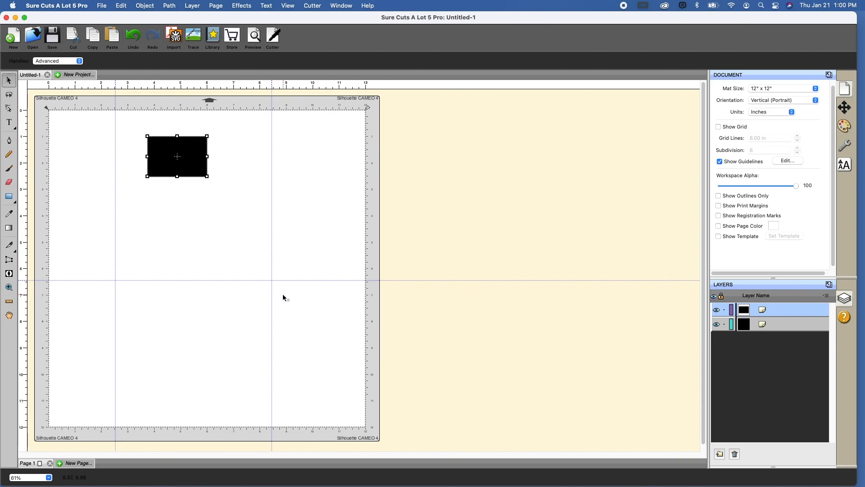
pyautogui.moveTo(110, 176)
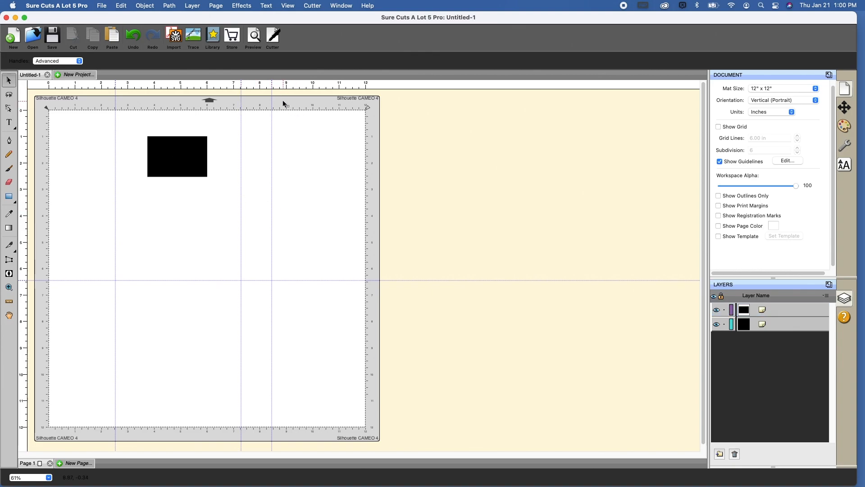
# Drag vertical guidelines to about 6 and 9.4 inches, then fit the mat to the window.
pyautogui.click(177, 156)
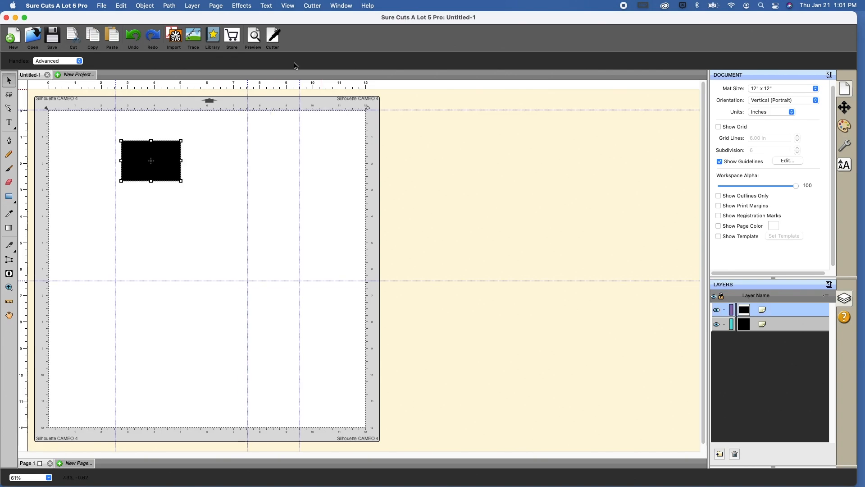
pyautogui.moveTo(249, 86)
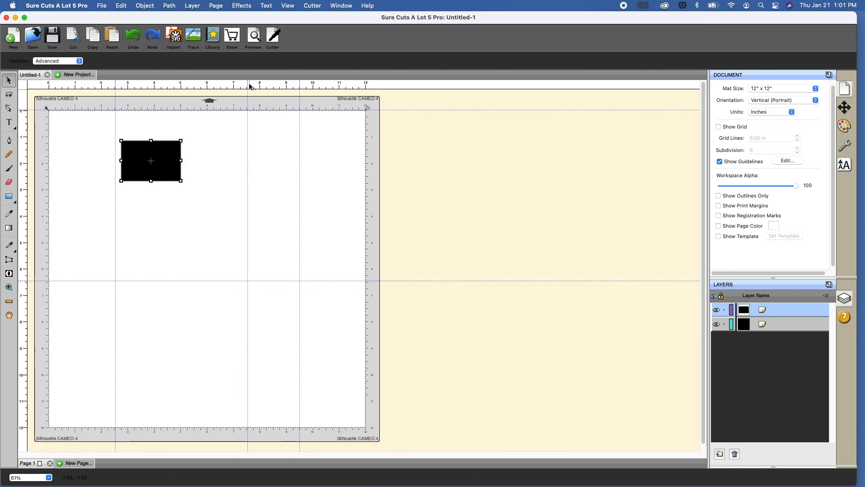
pyautogui.moveTo(272, 86)
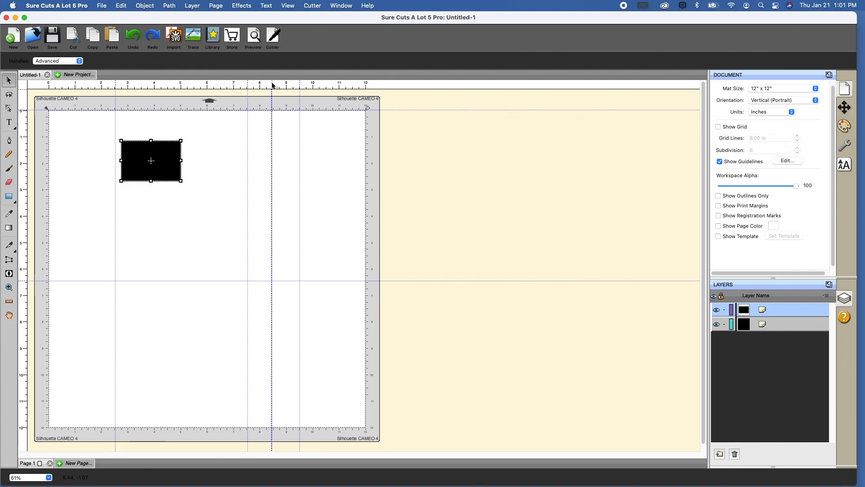
pyautogui.moveTo(271, 85); pyautogui.dragTo(224, 86)
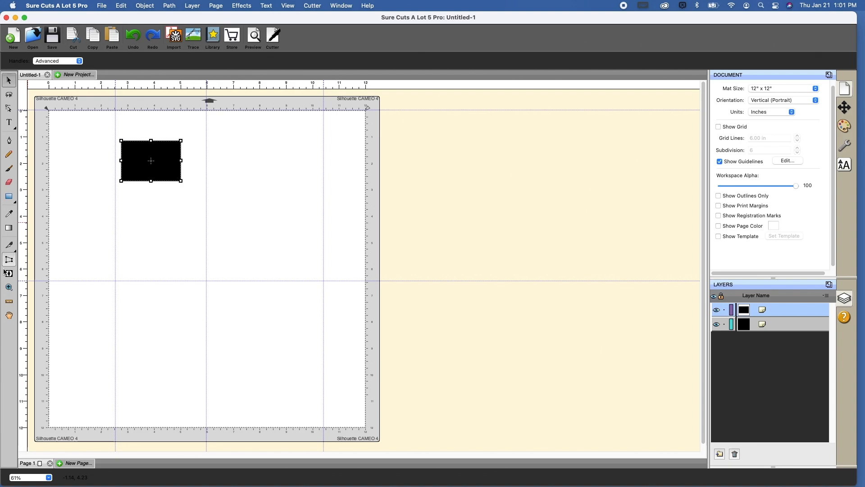
pyautogui.click(8, 287)
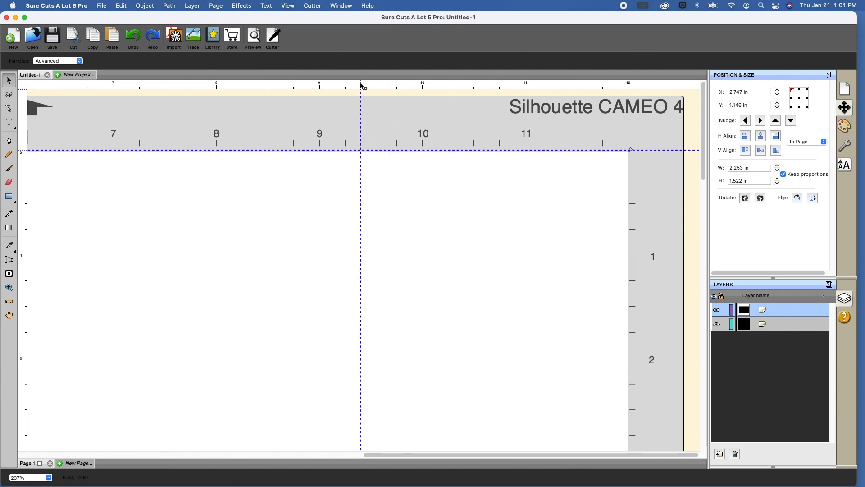
pyautogui.click(287, 5)
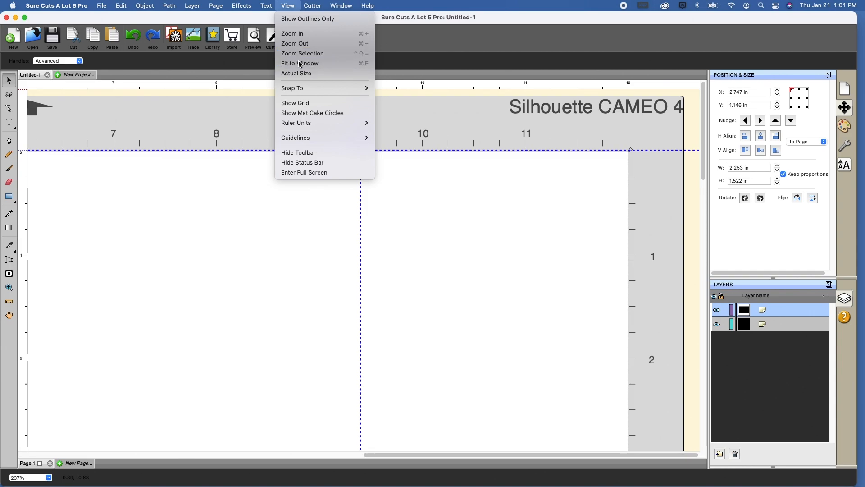
pyautogui.click(300, 63)
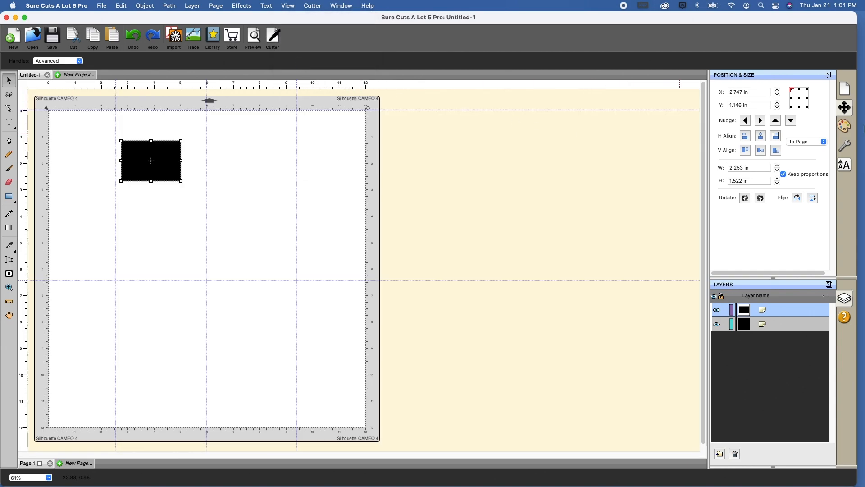
# Open the guidelines editor and select the horizontal guideline at 10.18, 6.45.
pyautogui.click(846, 88)
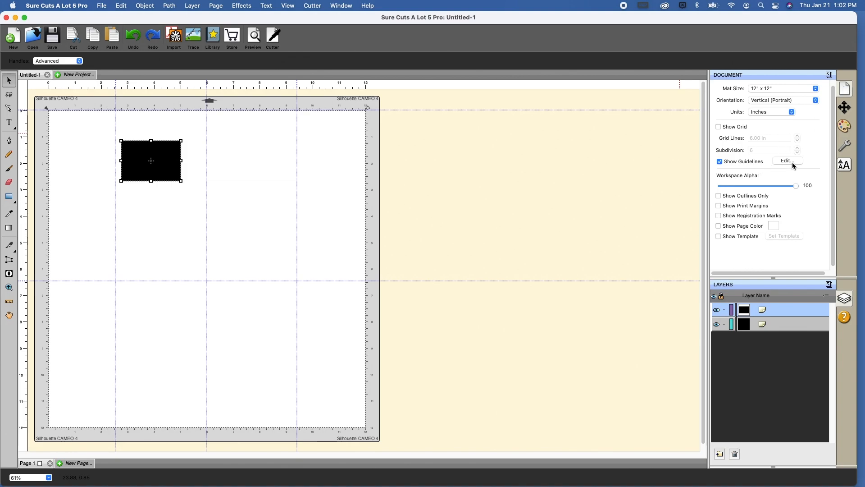
pyautogui.click(786, 161)
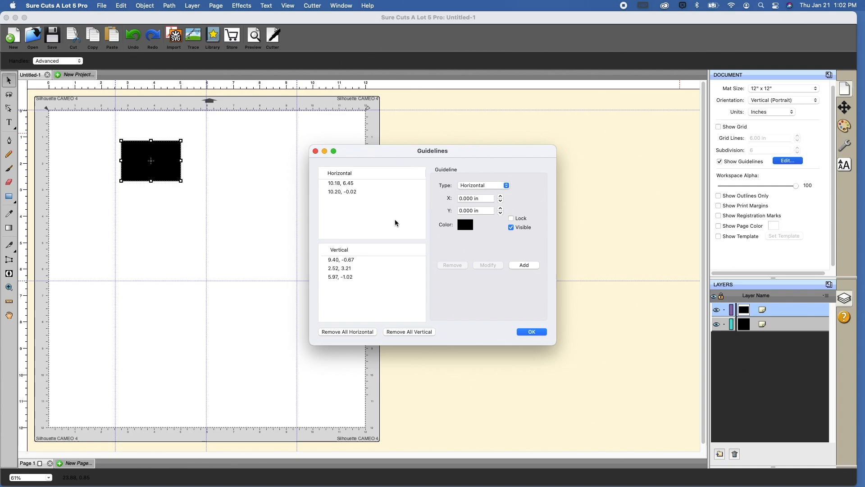
pyautogui.moveTo(468, 161)
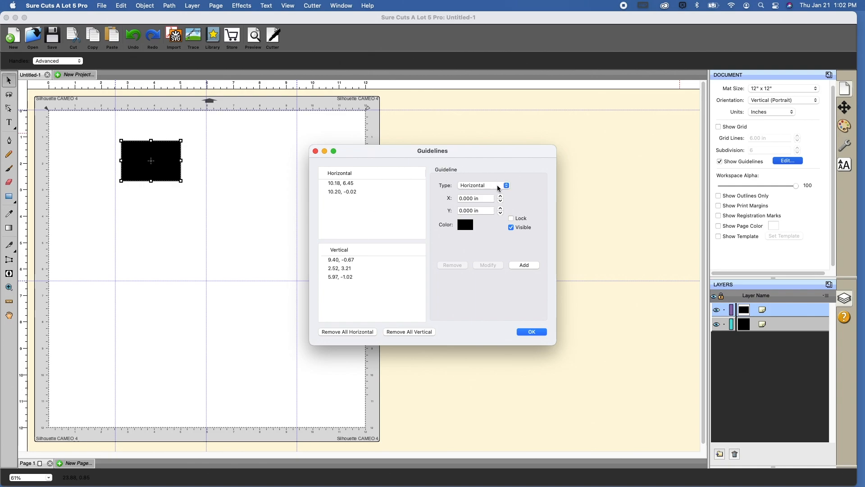
pyautogui.click(481, 185)
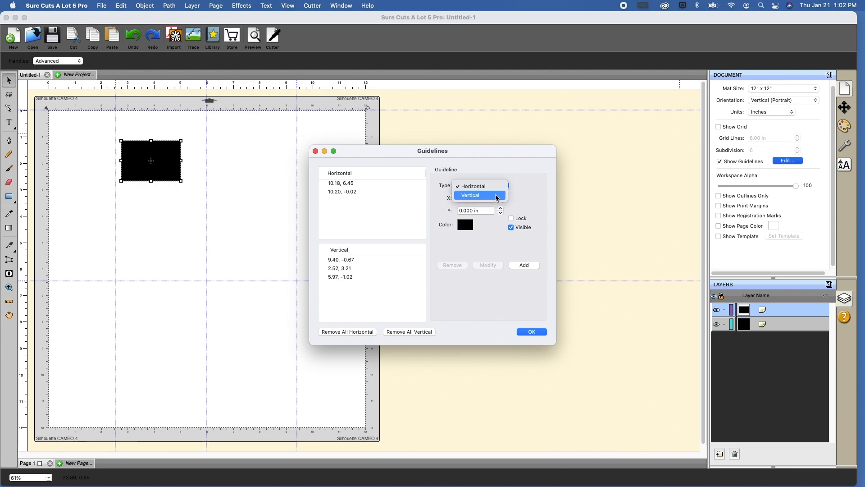
pyautogui.click(472, 186)
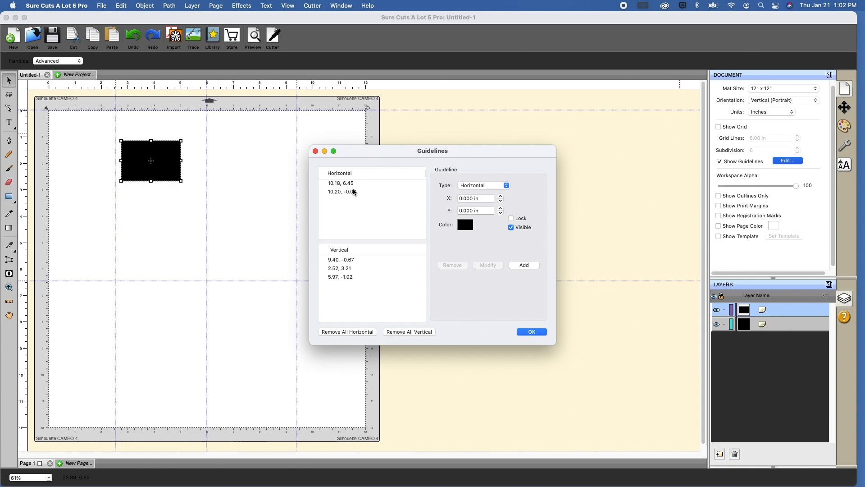
pyautogui.click(340, 183)
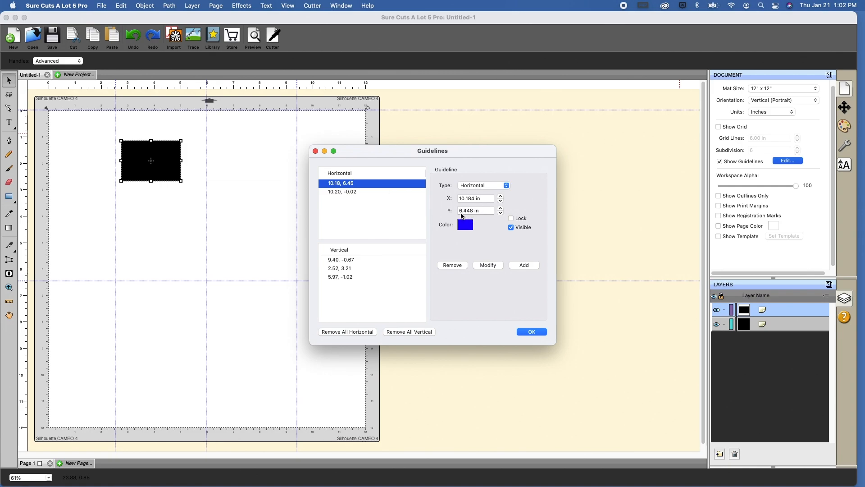
pyautogui.moveTo(471, 216)
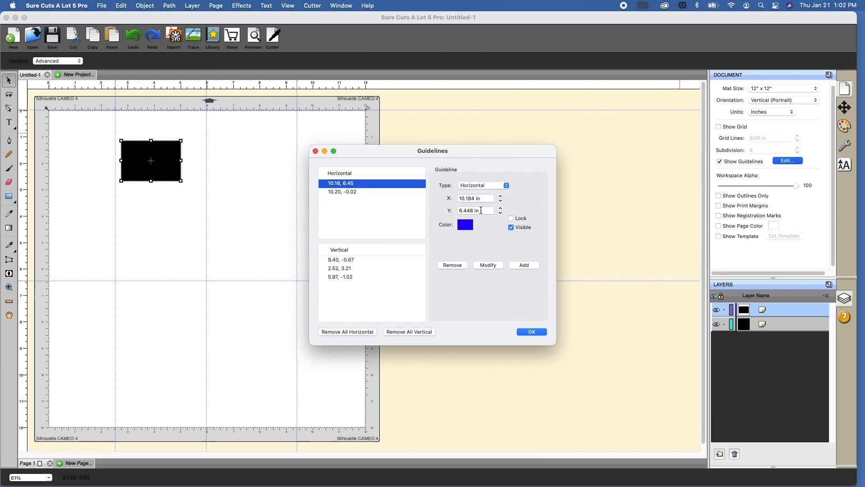
pyautogui.moveTo(70, 271)
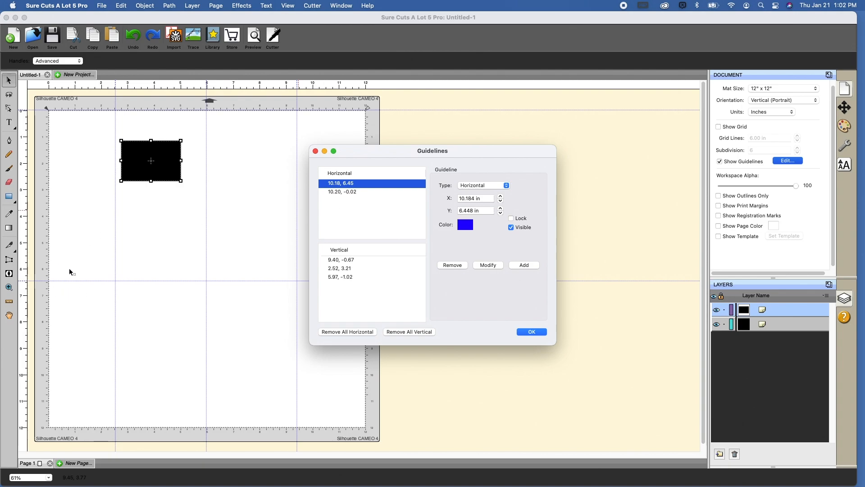
pyautogui.moveTo(90, 279)
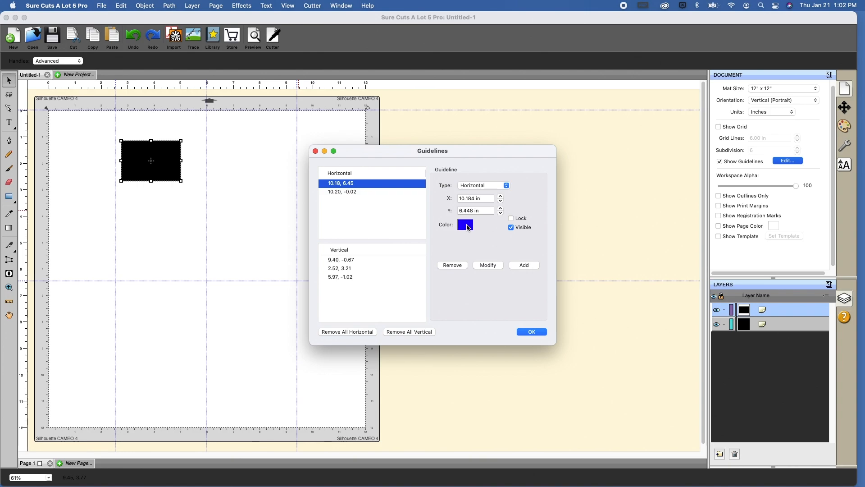
# Colour the first horizontal guide red at 7 inches, then select the guide at 10.20, -0.02.
pyautogui.click(465, 225)
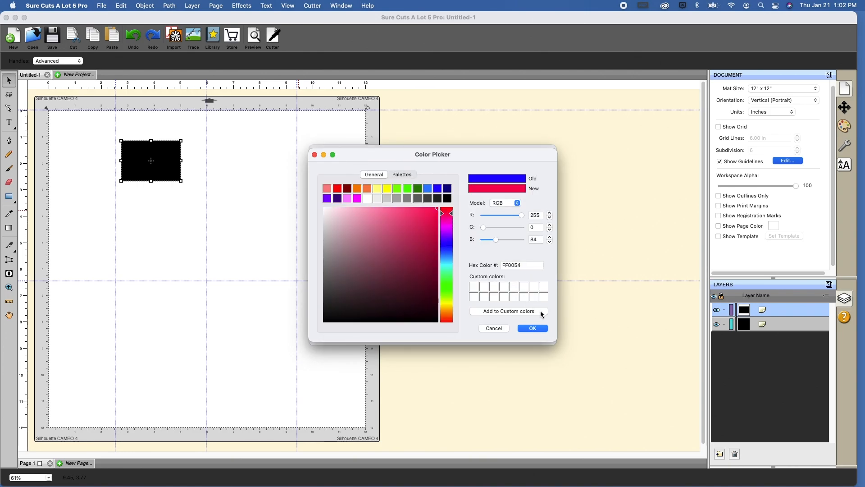
pyautogui.click(531, 328)
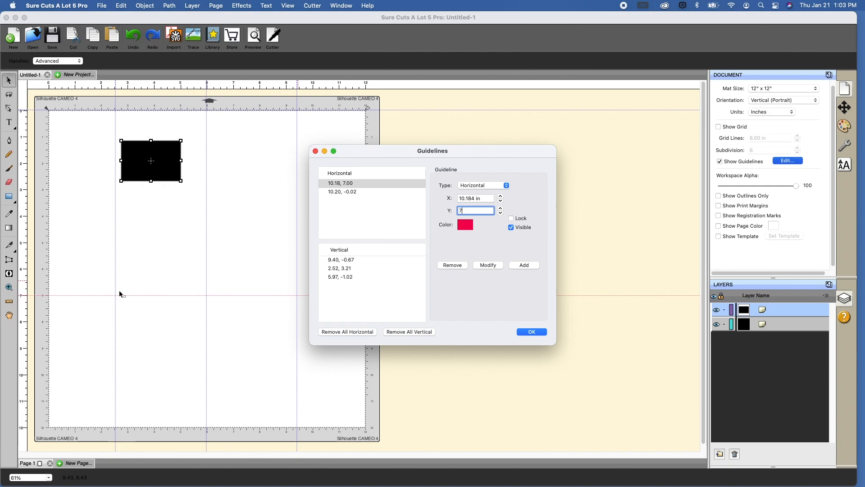
pyautogui.moveTo(129, 302)
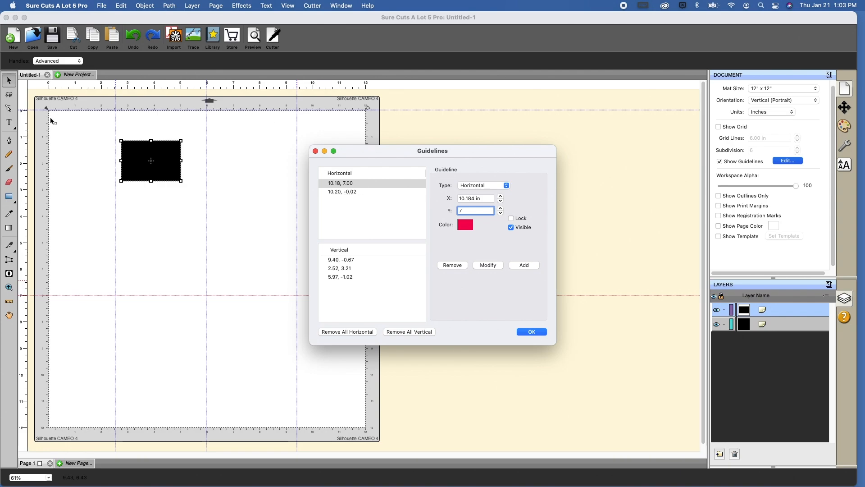
pyautogui.moveTo(354, 194)
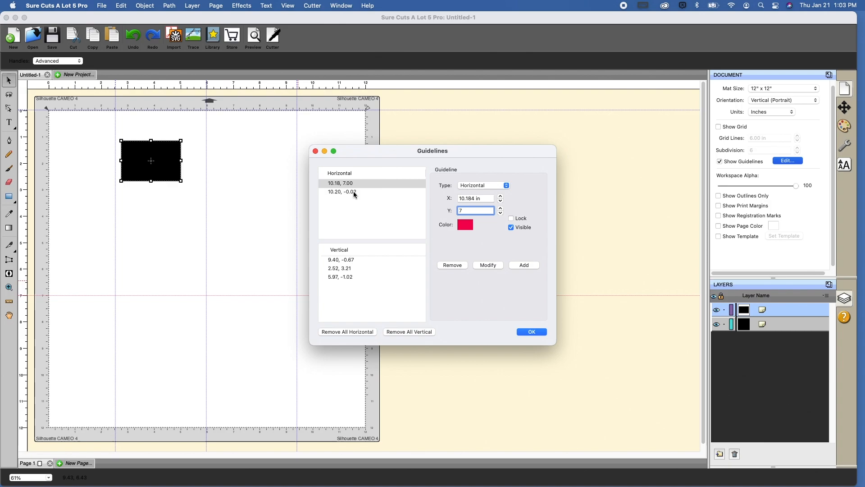
pyautogui.click(341, 191)
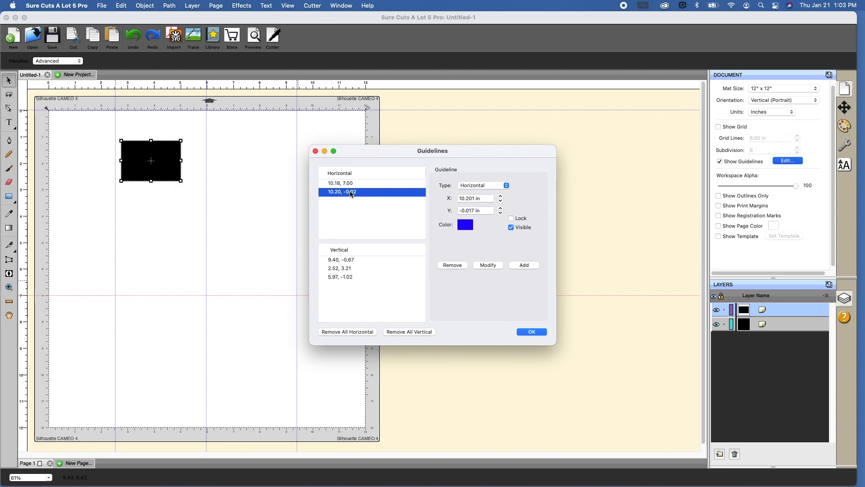
pyautogui.moveTo(275, 129)
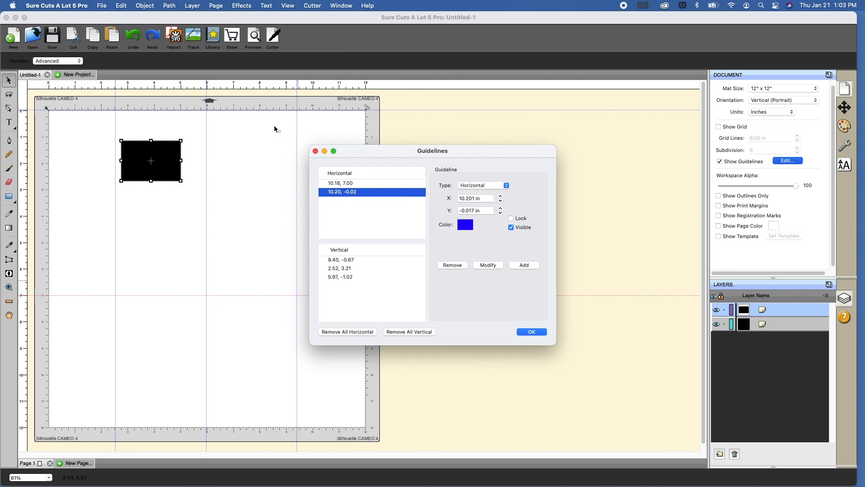
pyautogui.moveTo(473, 185)
pyautogui.write('1')
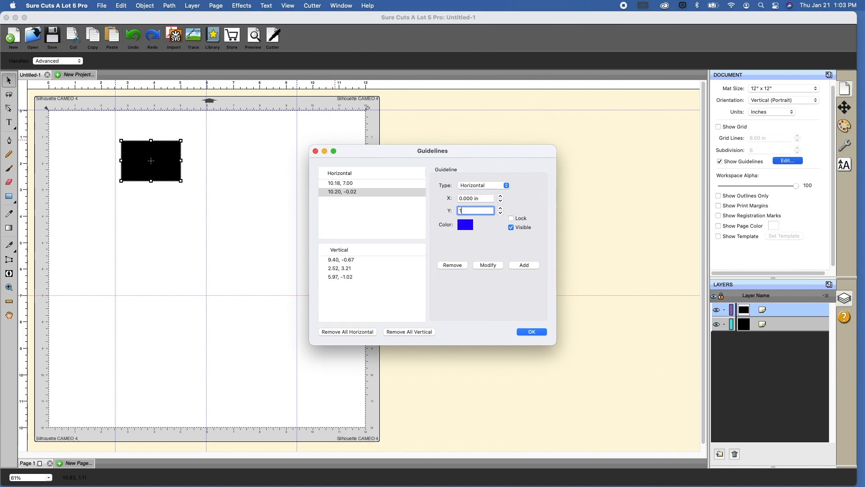
# Colour the second horizontal guide green at 1 inch, then select the vertical guide at 9.40.
pyautogui.click(464, 225)
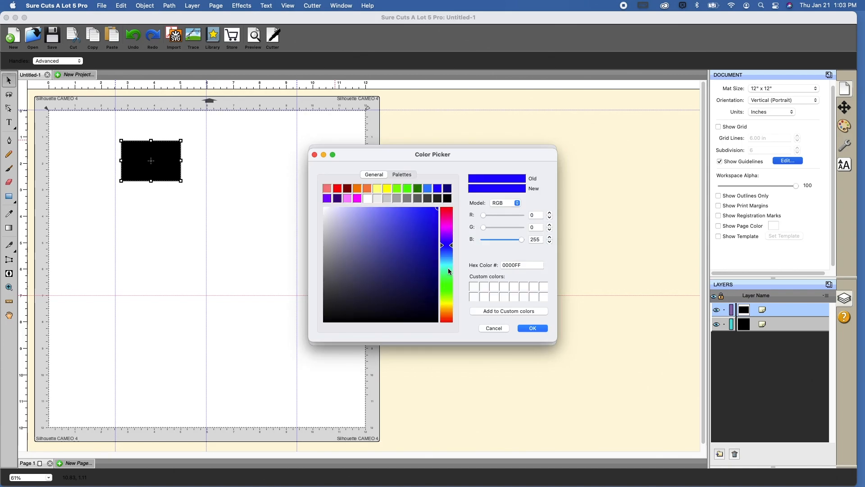
pyautogui.click(531, 328)
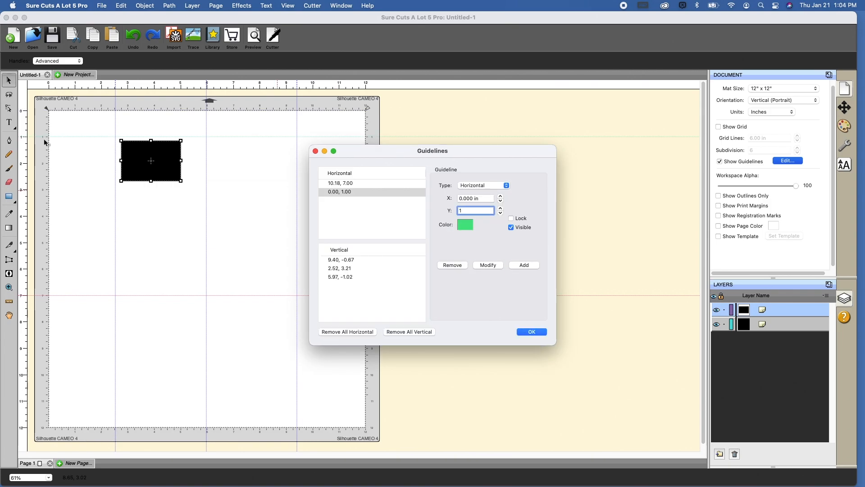
pyautogui.moveTo(238, 140)
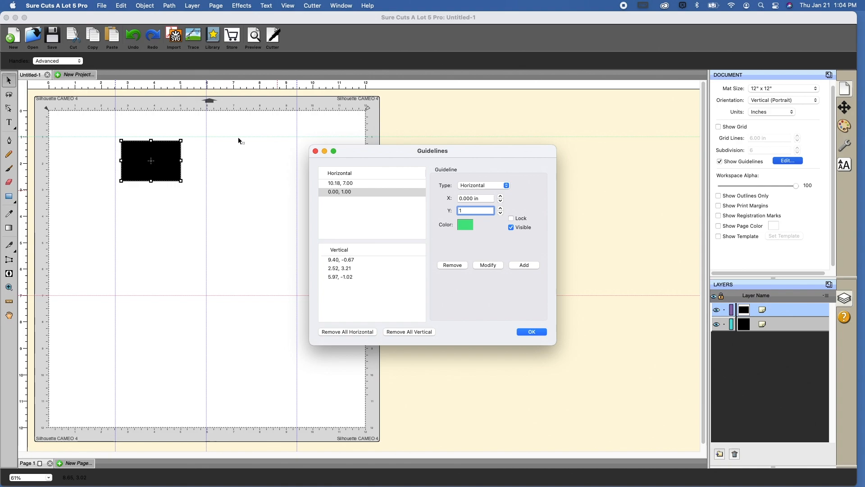
pyautogui.moveTo(527, 158)
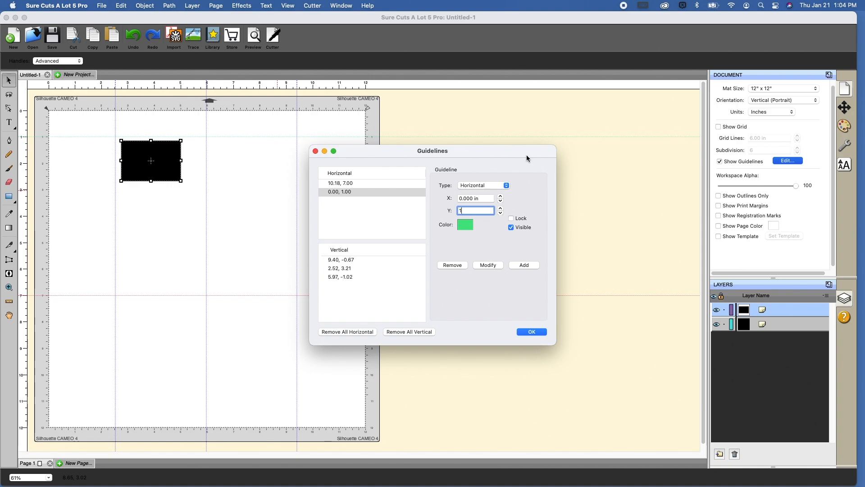
pyautogui.moveTo(358, 294)
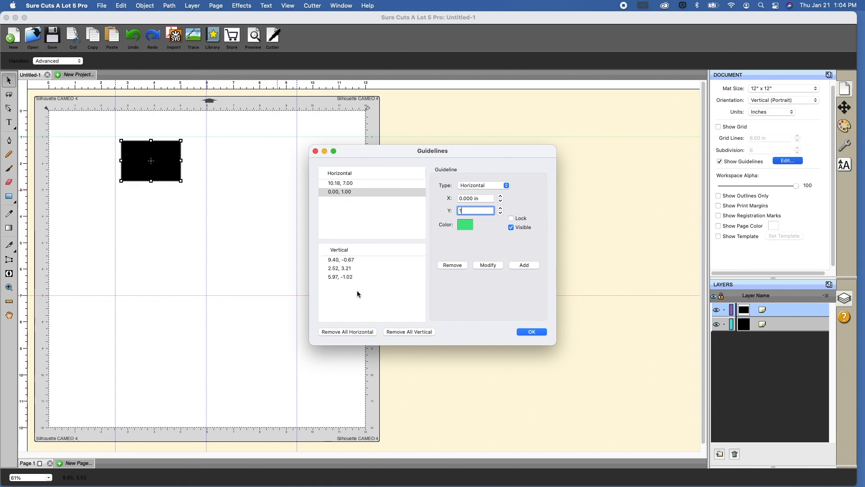
pyautogui.click(340, 259)
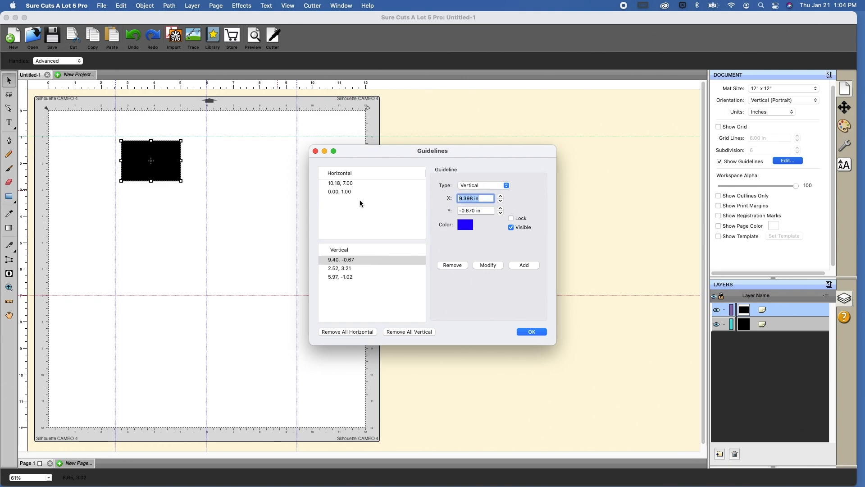
# Move the vertical guide to X 10 inches, colour it purple and apply with Modify.
pyautogui.write('10')
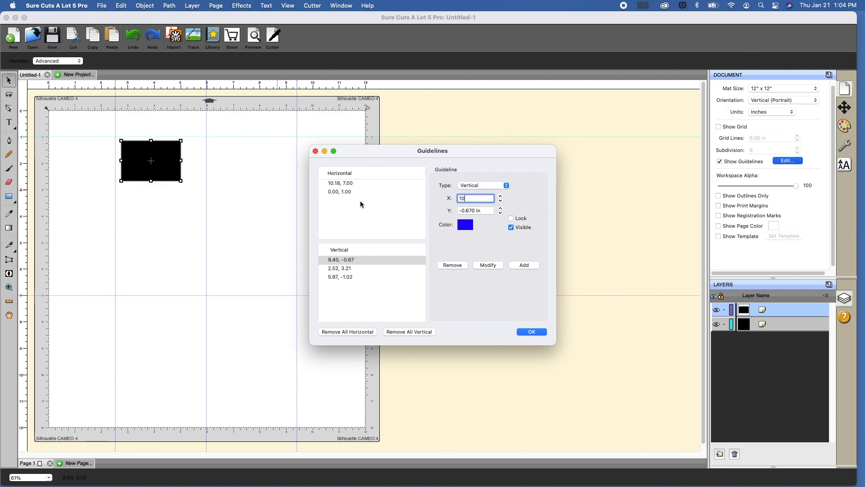
pyautogui.click(464, 224)
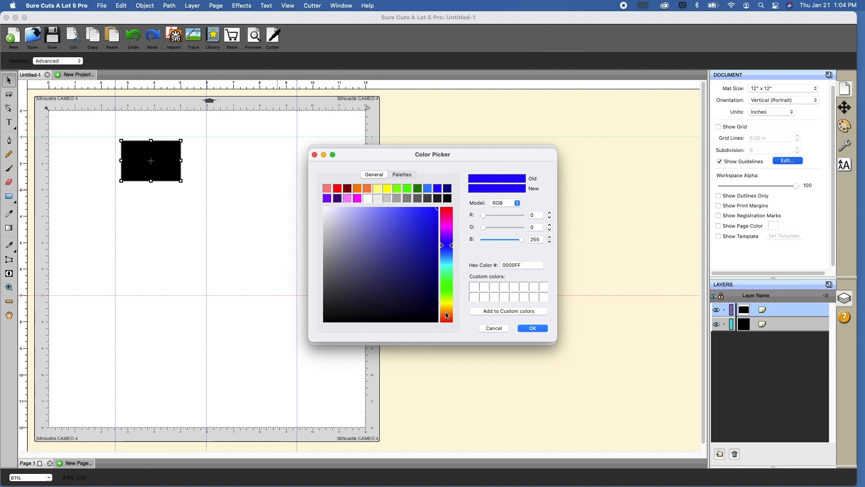
pyautogui.click(447, 233)
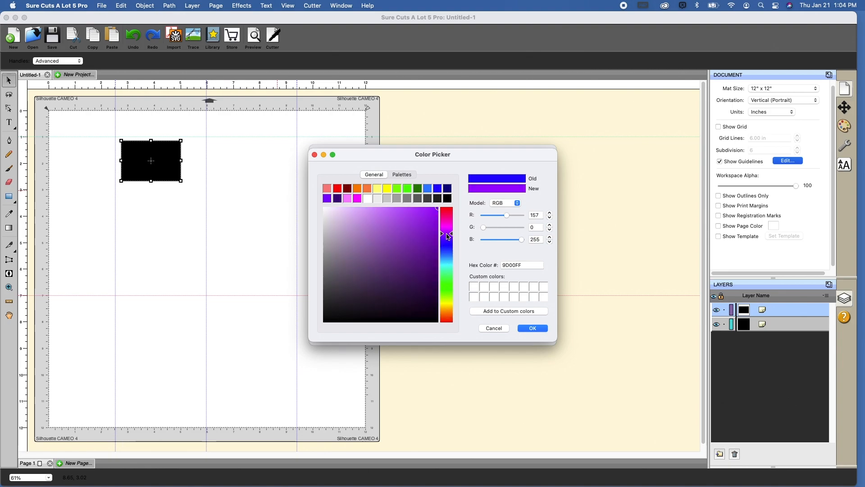
pyautogui.click(531, 328)
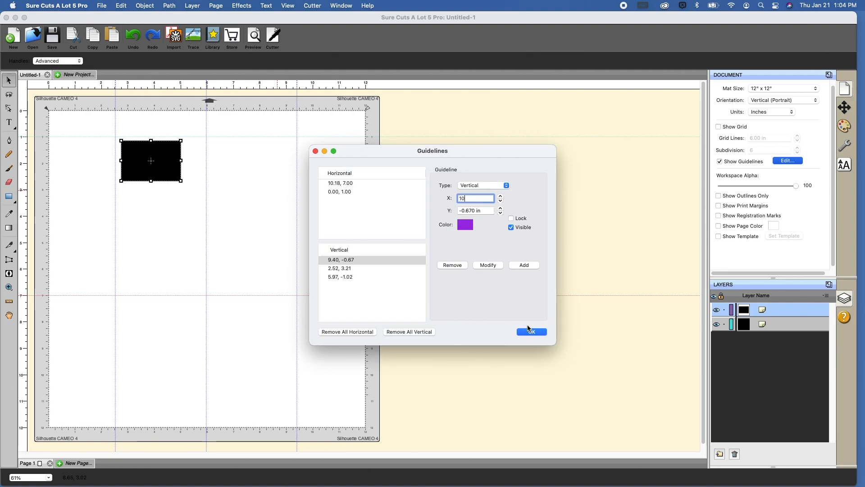
pyautogui.click(488, 265)
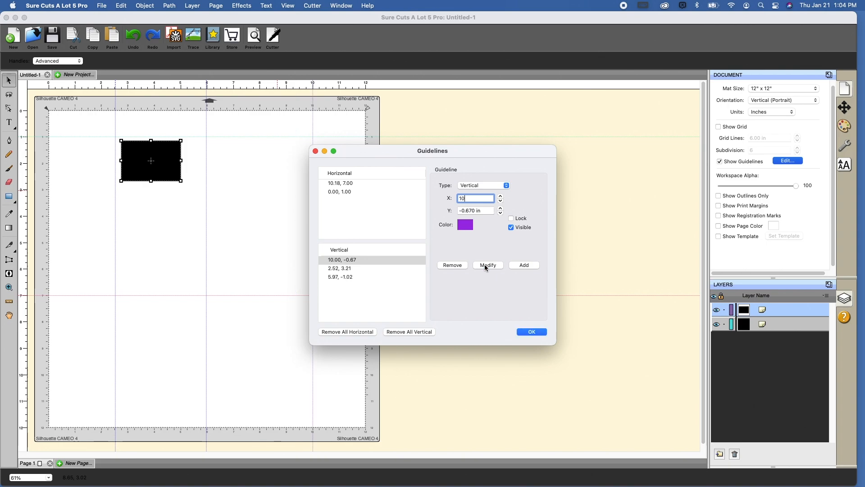
pyautogui.moveTo(431, 150); pyautogui.dragTo(507, 150)
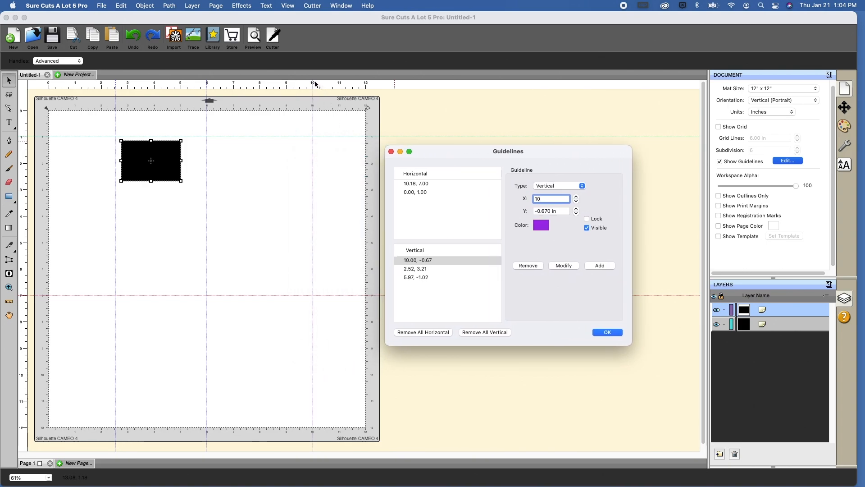
pyautogui.moveTo(313, 419)
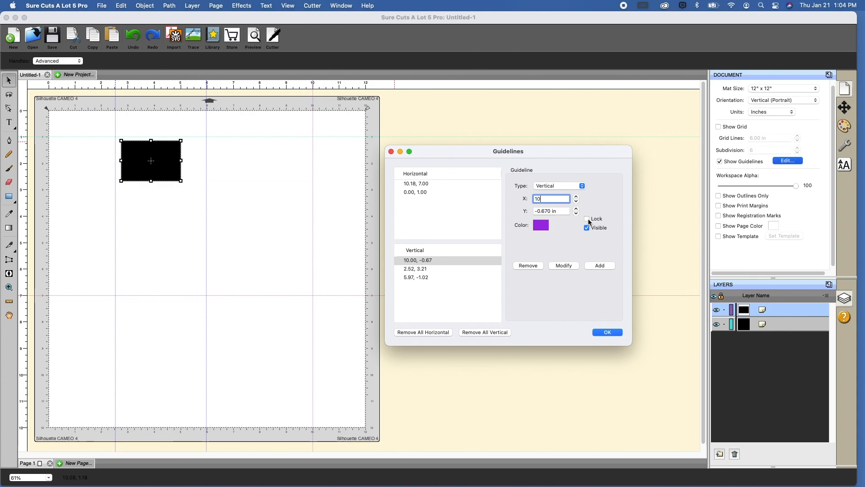
# Lock the 10-inch guide and toggle Visible off and back on.
pyautogui.click(586, 218)
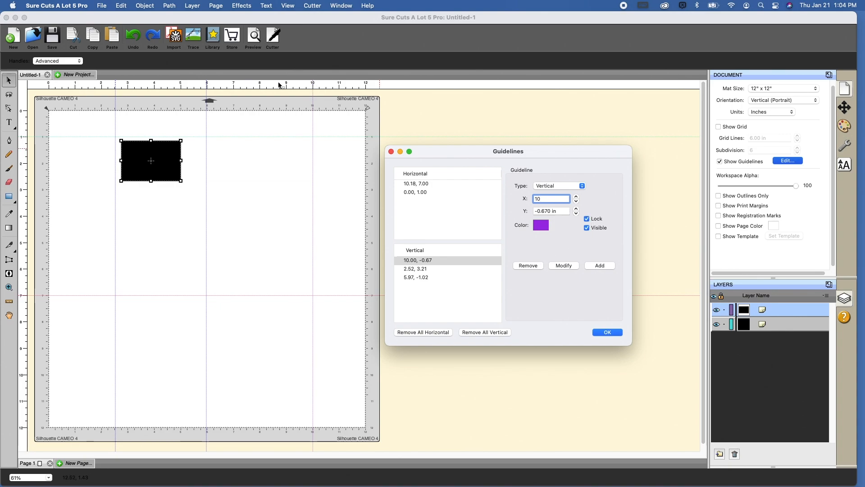
pyautogui.moveTo(581, 249)
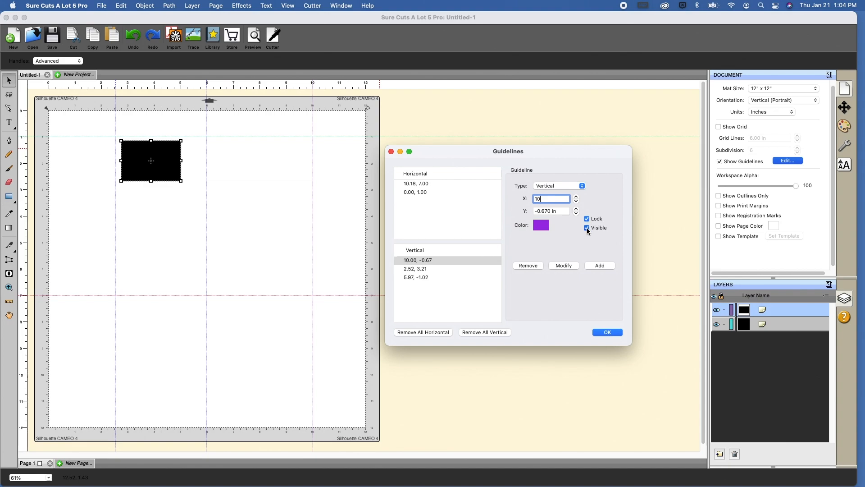
pyautogui.click(586, 228)
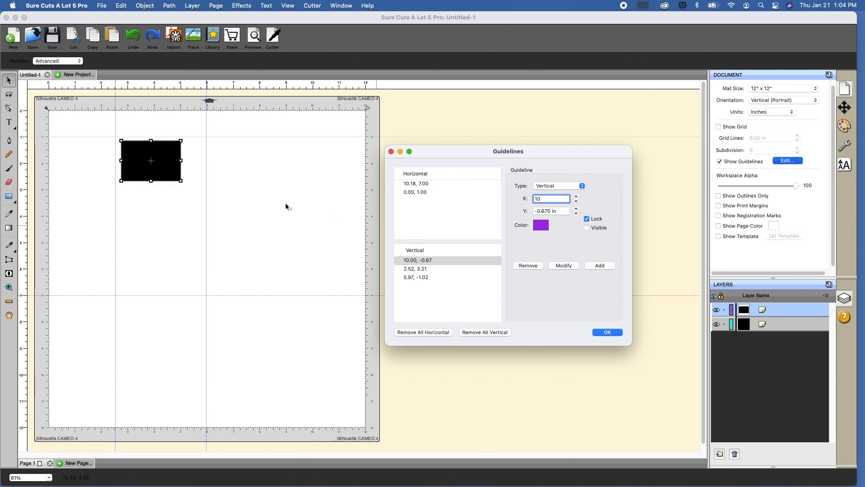
pyautogui.click(586, 227)
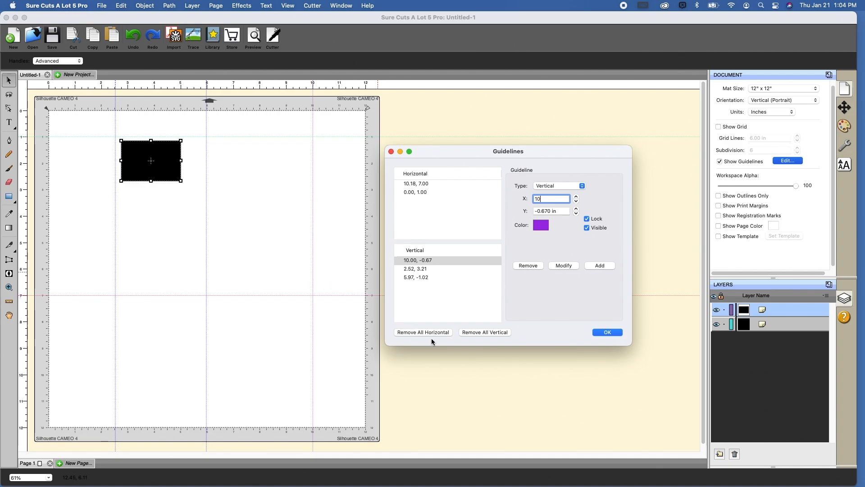
# Remove all horizontal and all vertical guidelines, then confirm the Guidelines dialog.
pyautogui.click(423, 332)
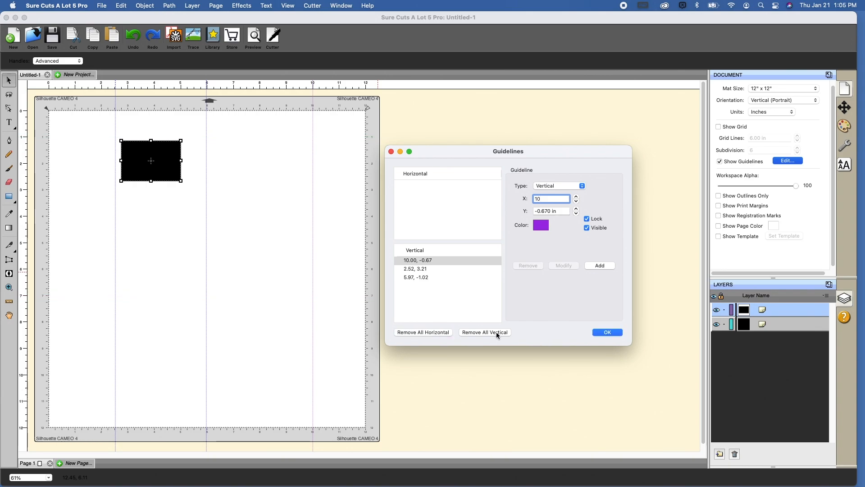
pyautogui.click(484, 331)
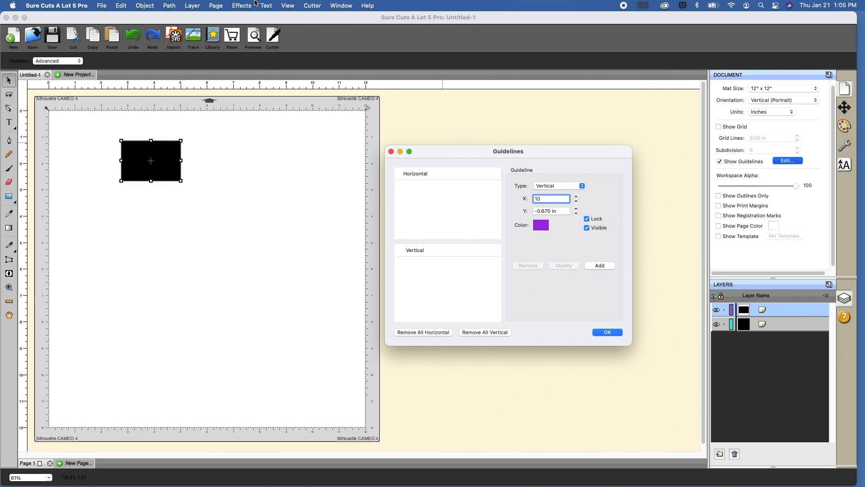
pyautogui.click(606, 332)
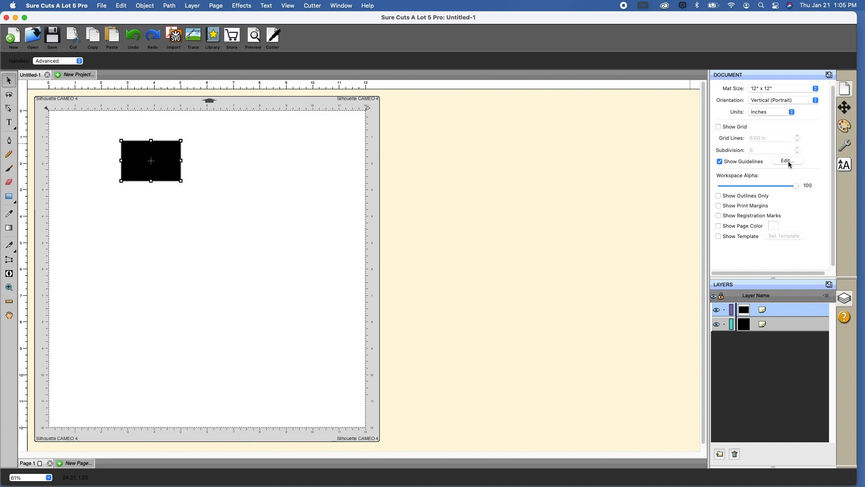
# Add a vertical guideline at X = 10 inches in the Guidelines dialog.
pyautogui.click(785, 160)
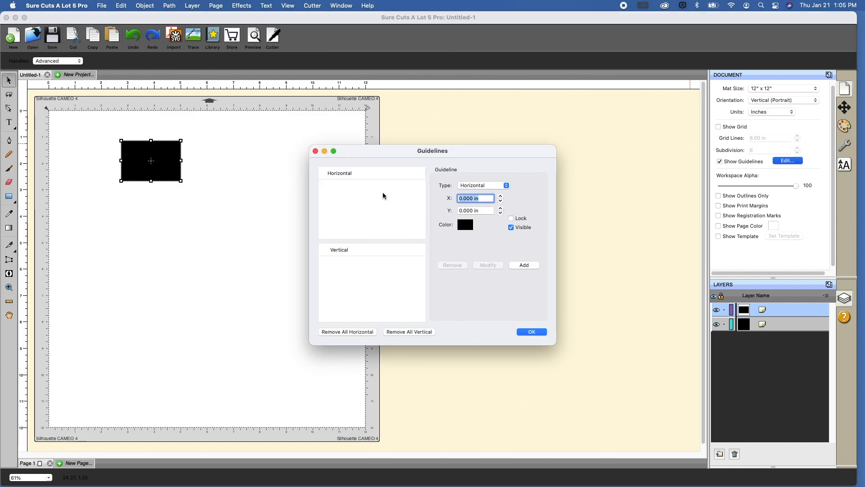
pyautogui.write('10')
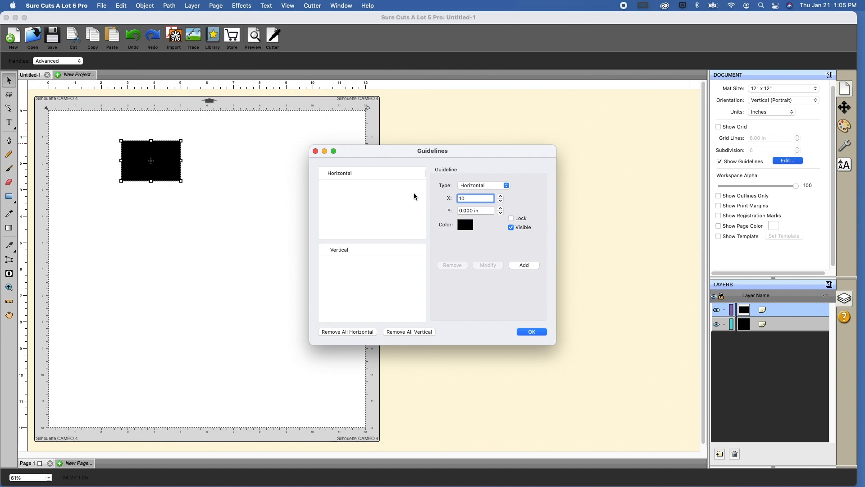
pyautogui.click(483, 185)
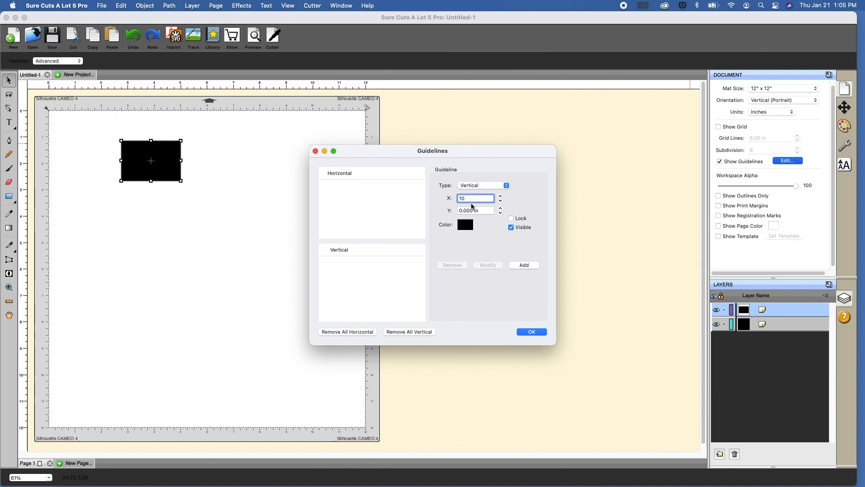
pyautogui.click(522, 265)
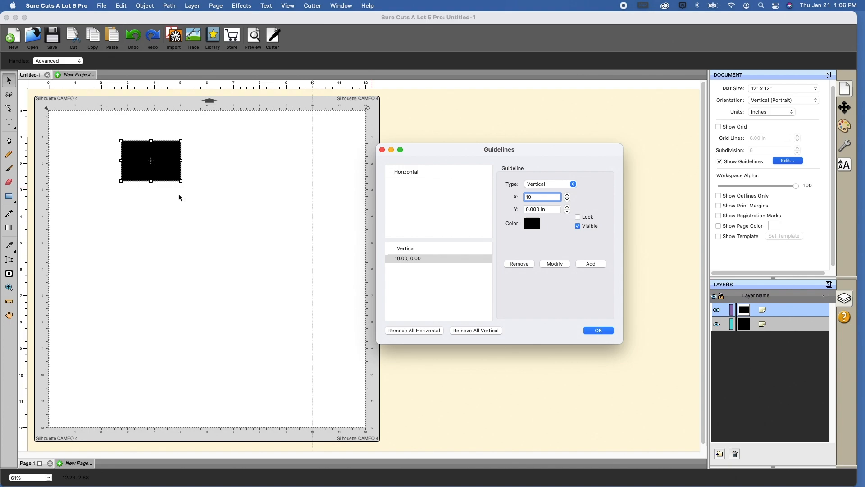
pyautogui.moveTo(165, 197)
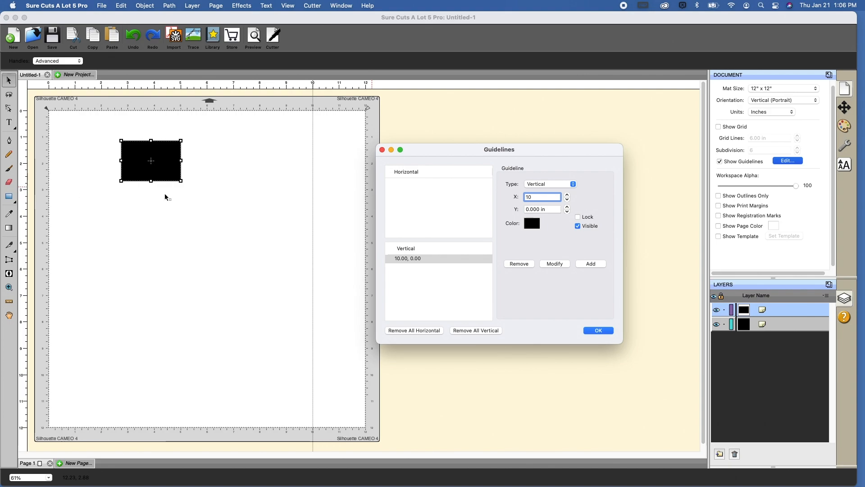
# Add a horizontal guideline at Y = 3 inches and confirm the guideline settings.
pyautogui.click(548, 183)
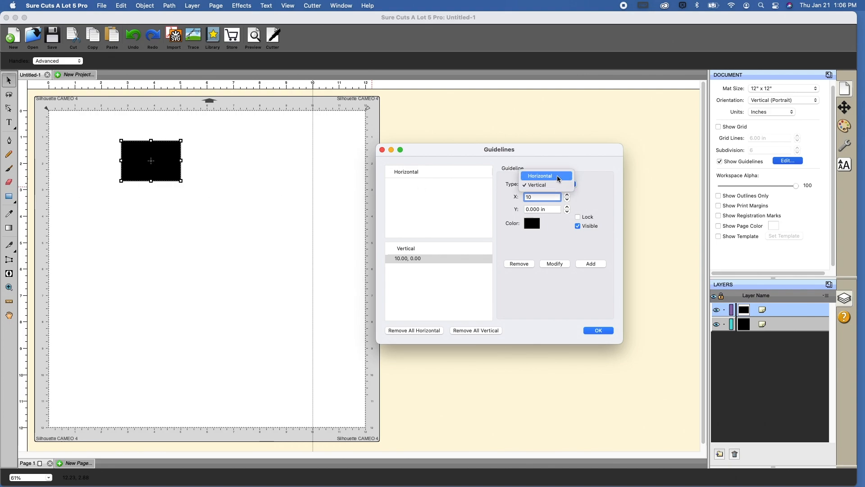
pyautogui.click(539, 175)
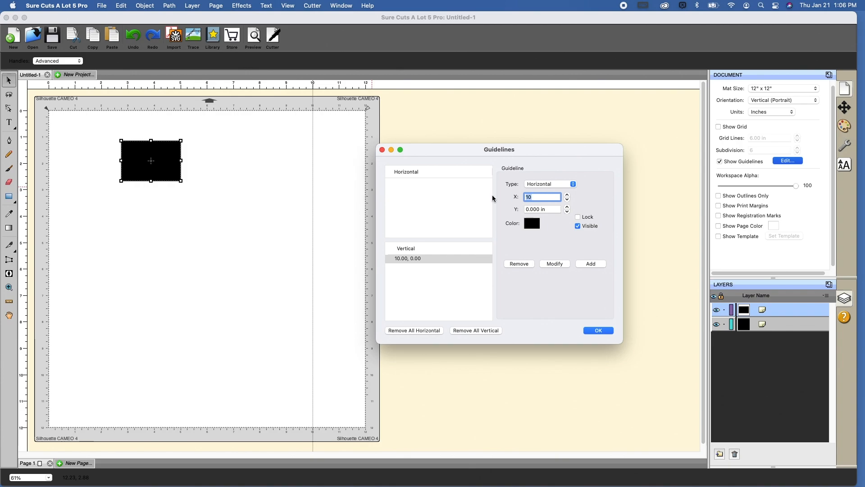
pyautogui.click(541, 208)
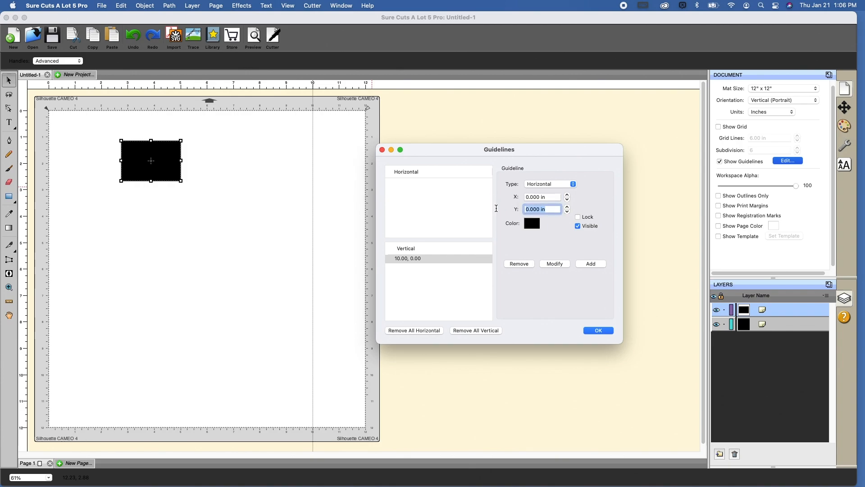
pyautogui.write('3')
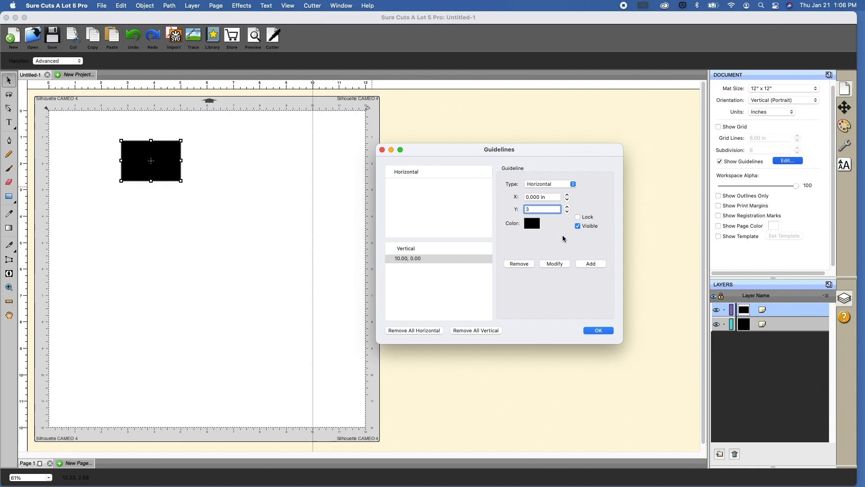
pyautogui.click(590, 263)
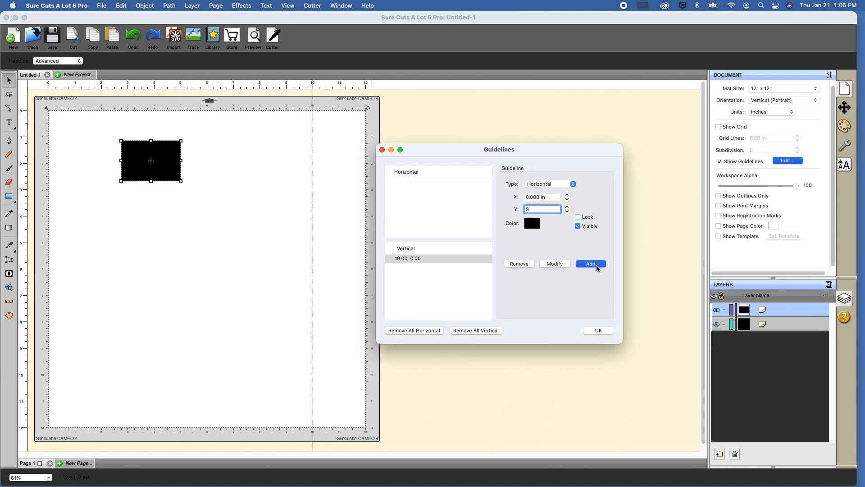
pyautogui.click(589, 263)
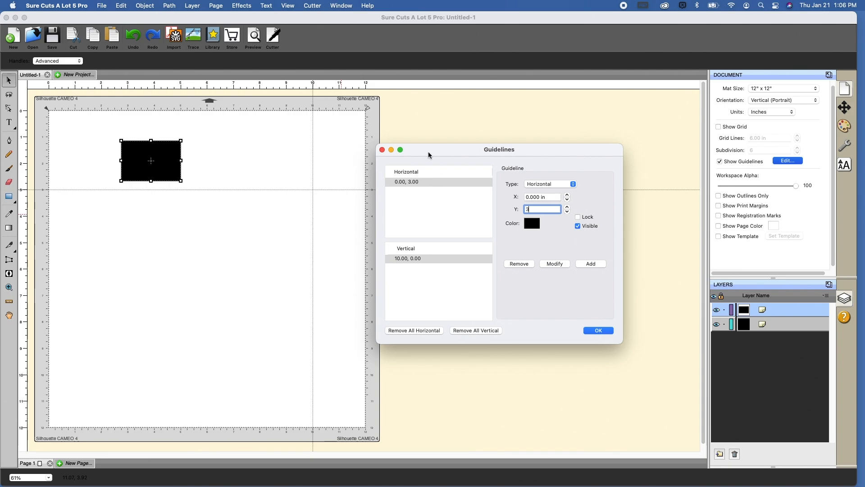
pyautogui.moveTo(552, 303)
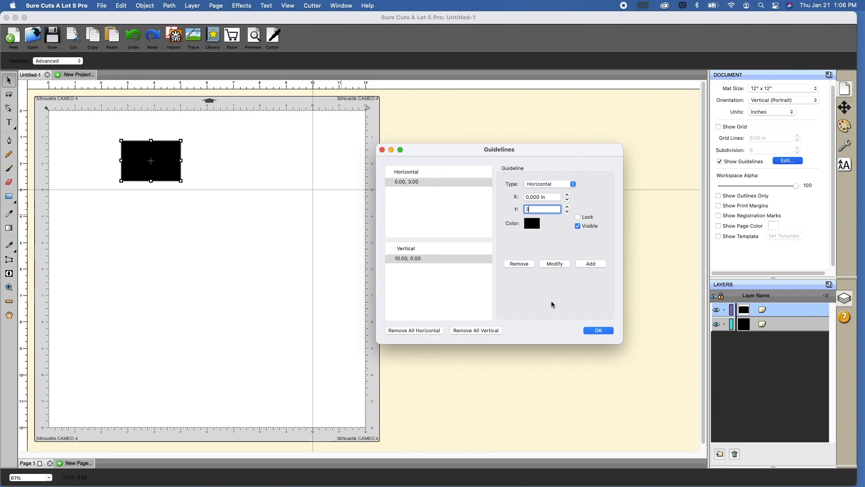
pyautogui.click(598, 330)
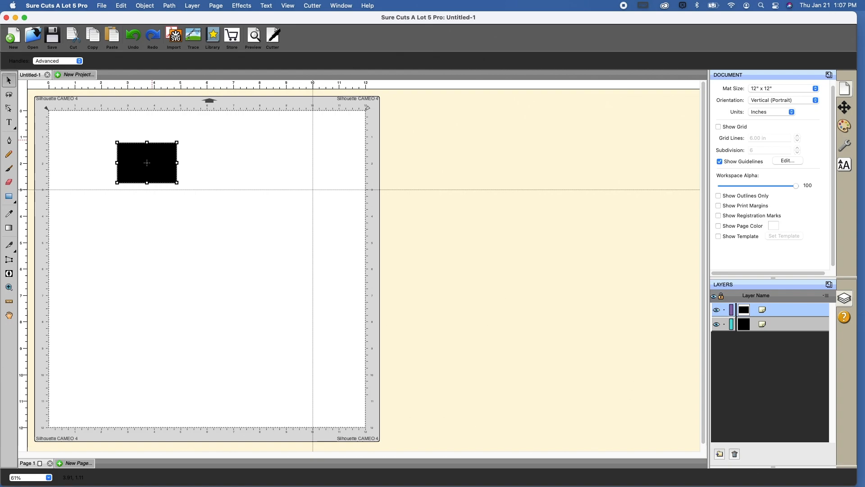
pyautogui.moveTo(342, 138)
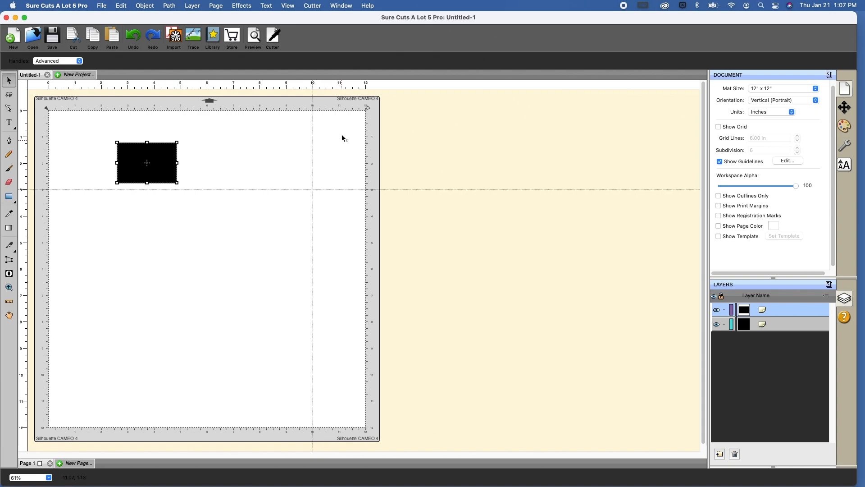
pyautogui.moveTo(299, 6)
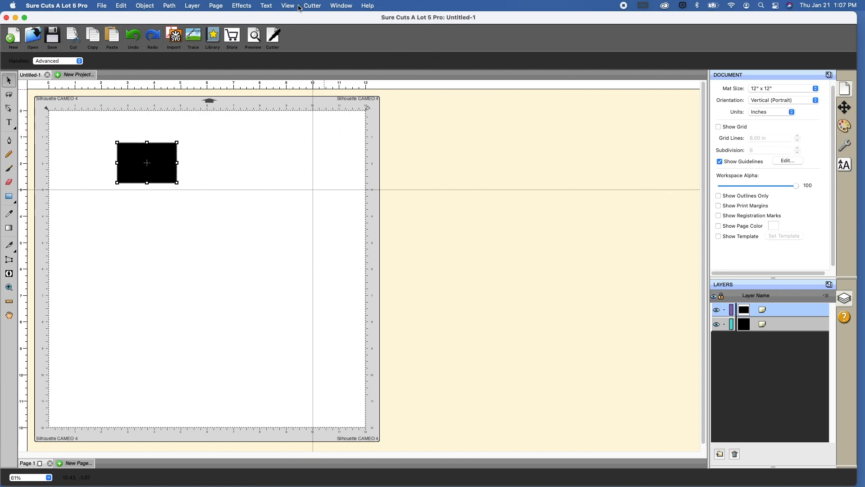
# Enable Snap To Guidelines and drag the black rectangle until it snaps onto the 3-inch guideline.
pyautogui.click(287, 6)
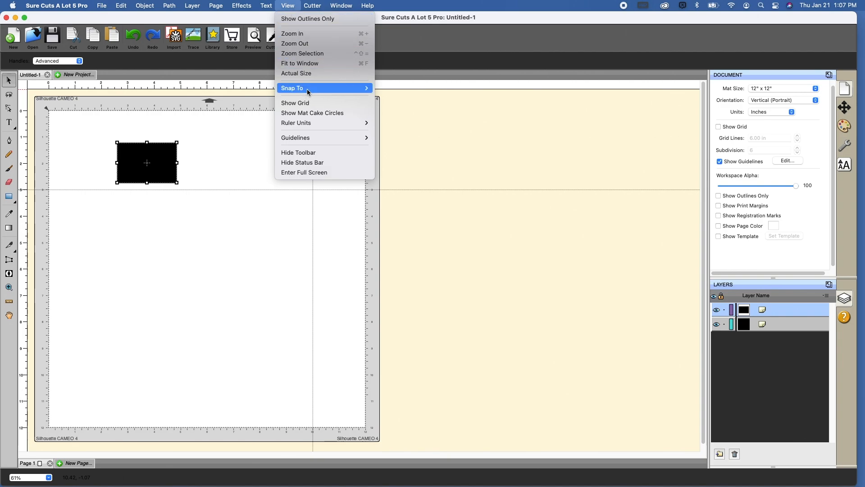
pyautogui.moveTo(307, 92)
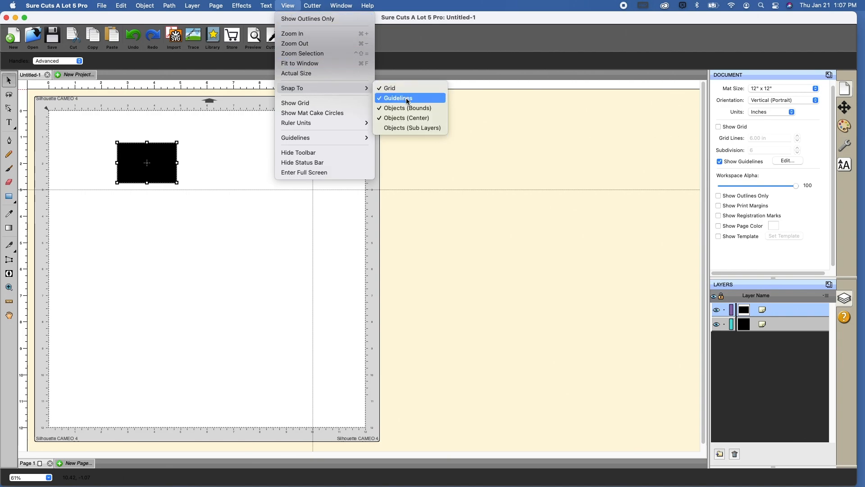
pyautogui.click(397, 97)
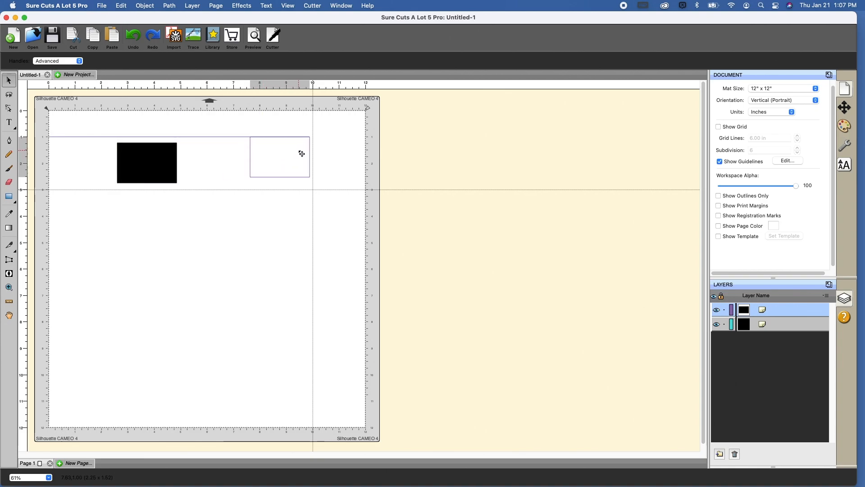
pyautogui.moveTo(301, 153); pyautogui.dragTo(304, 162)
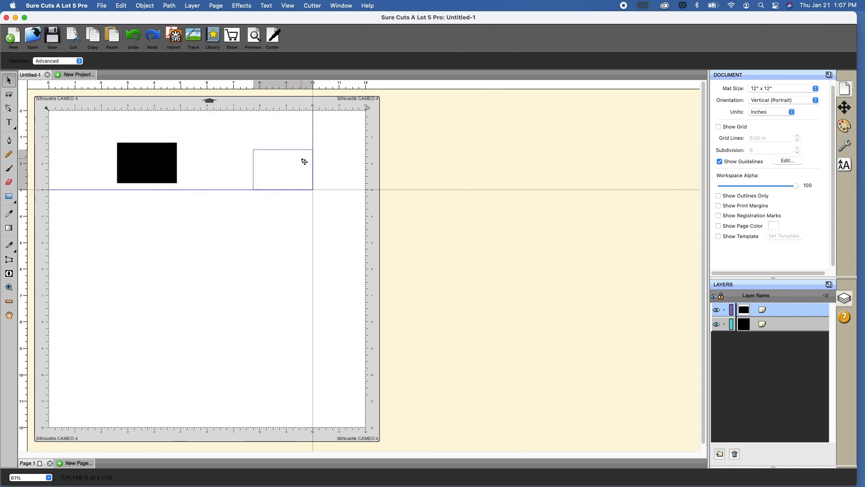
pyautogui.moveTo(304, 170); pyautogui.dragTo(271, 170)
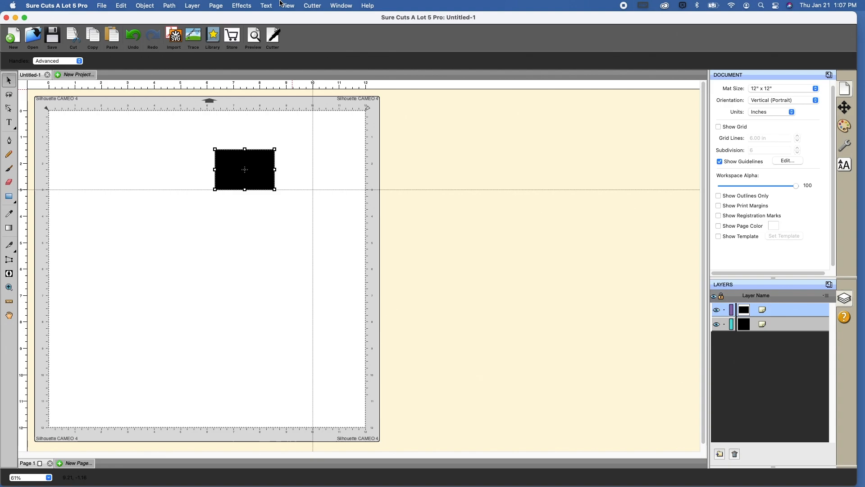
pyautogui.click(286, 5)
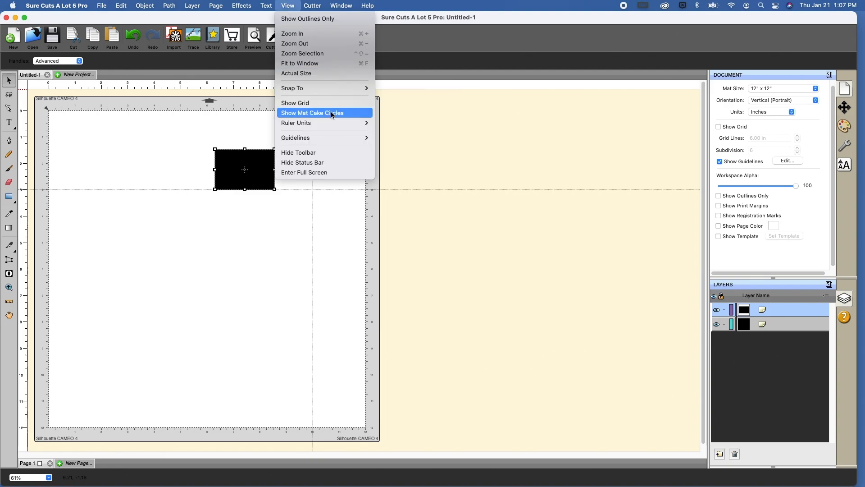
# Show the mat cake circles, clear the rectangle, and draw a new circle with the Circle tool.
pyautogui.click(311, 113)
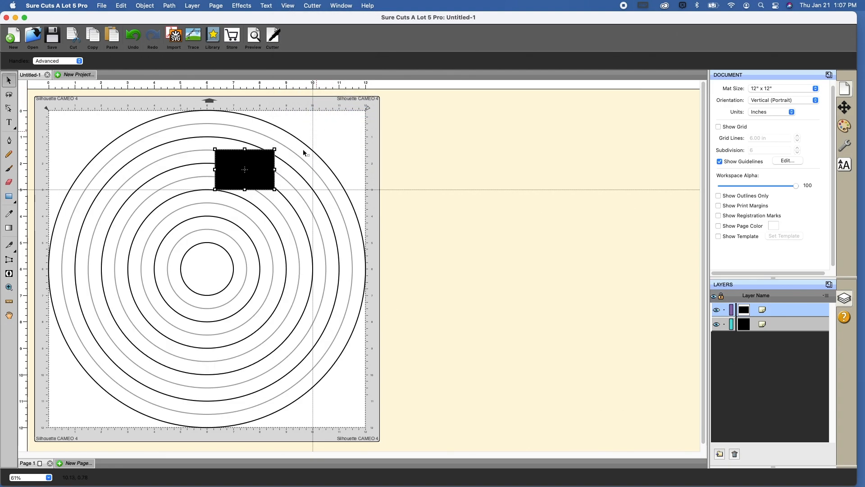
pyautogui.moveTo(328, 367)
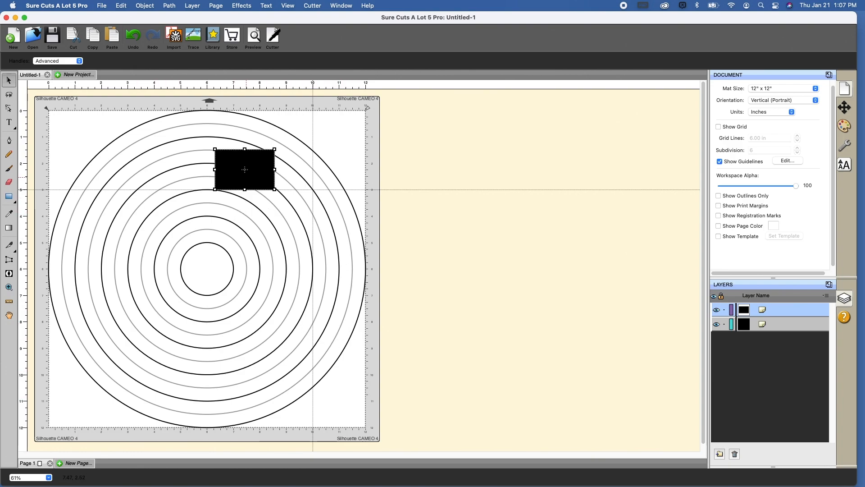
pyautogui.moveTo(244, 169); pyautogui.dragTo(252, 169)
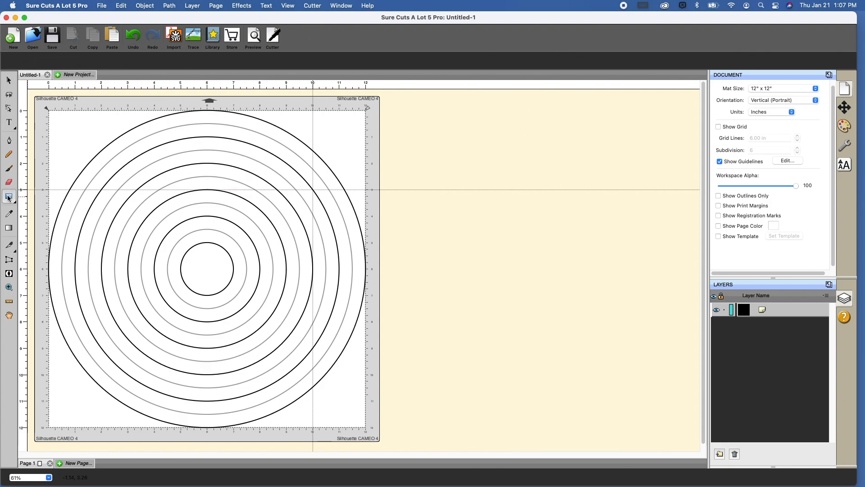
pyautogui.click(9, 197)
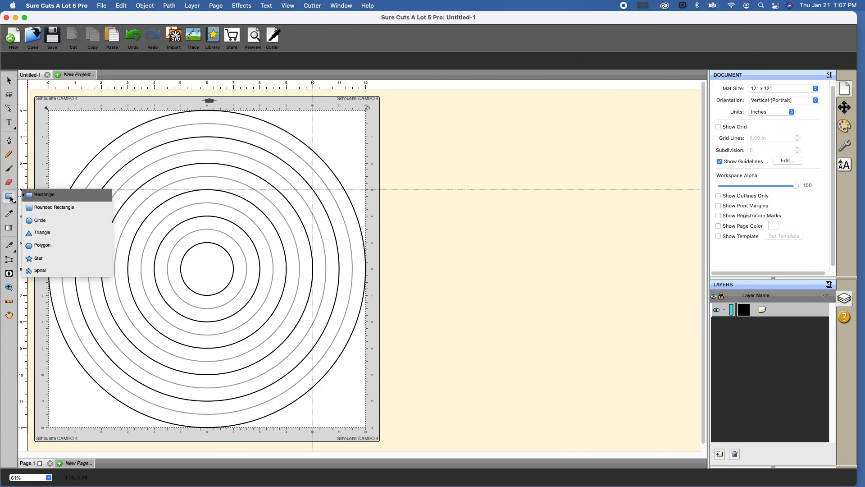
pyautogui.click(39, 220)
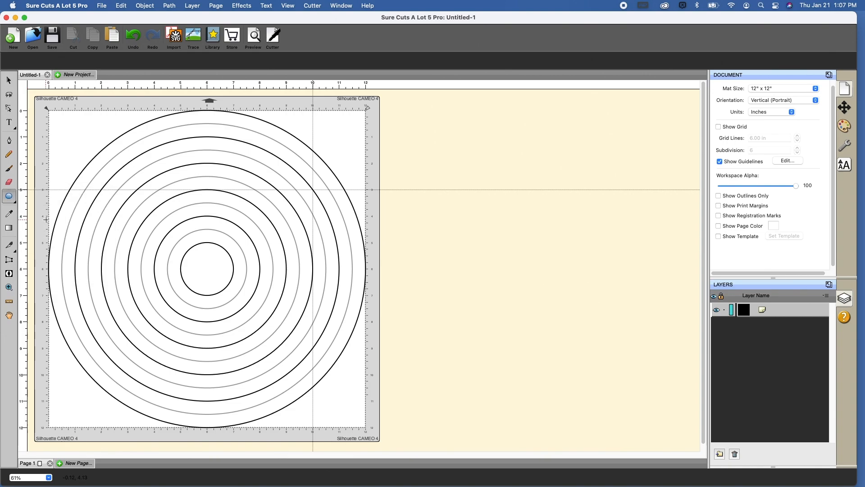
pyautogui.moveTo(119, 210); pyautogui.dragTo(152, 245)
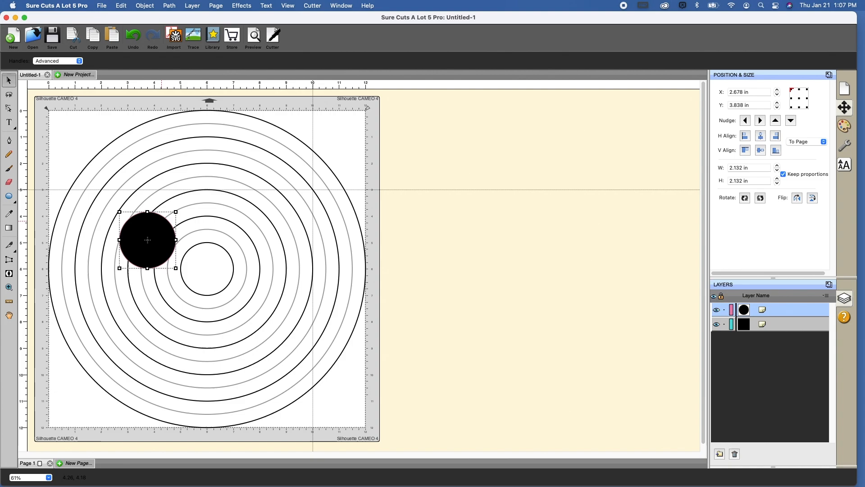
# Drag the 2.13-inch circle to the mat centre so it snaps against the innermost cake rings.
pyautogui.moveTo(147, 239); pyautogui.dragTo(207, 258)
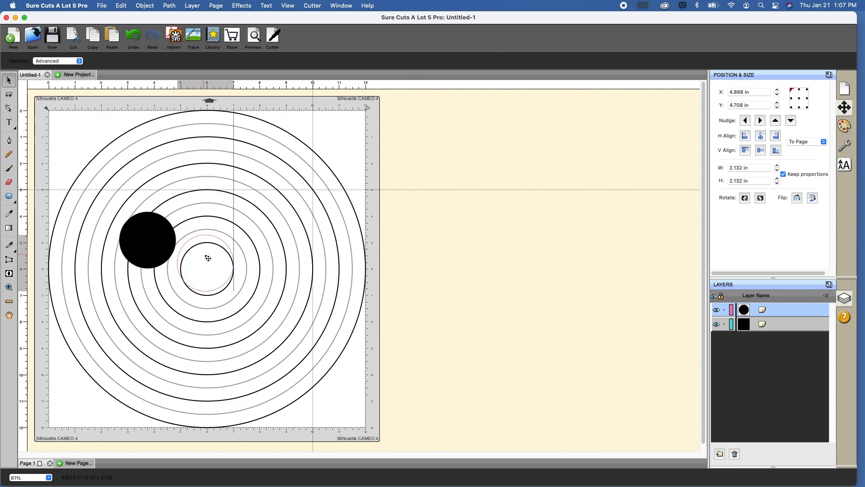
pyautogui.moveTo(207, 258); pyautogui.dragTo(211, 254)
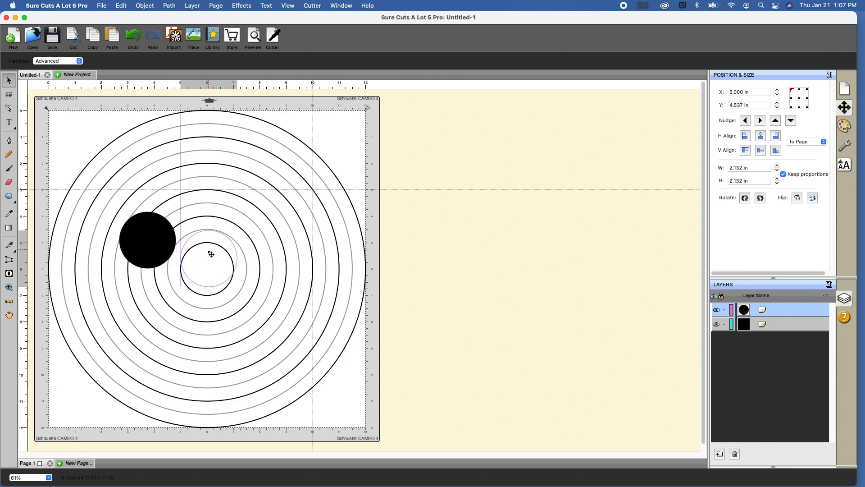
pyautogui.moveTo(211, 254); pyautogui.dragTo(208, 279)
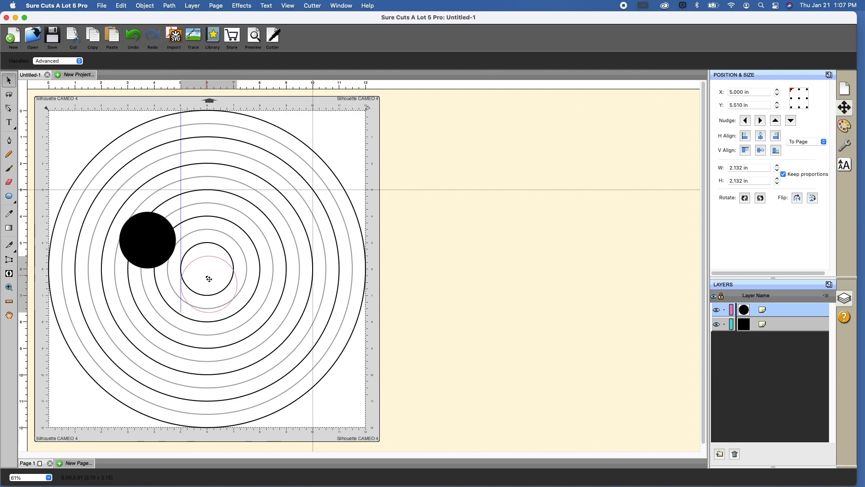
pyautogui.moveTo(147, 239); pyautogui.dragTo(208, 293)
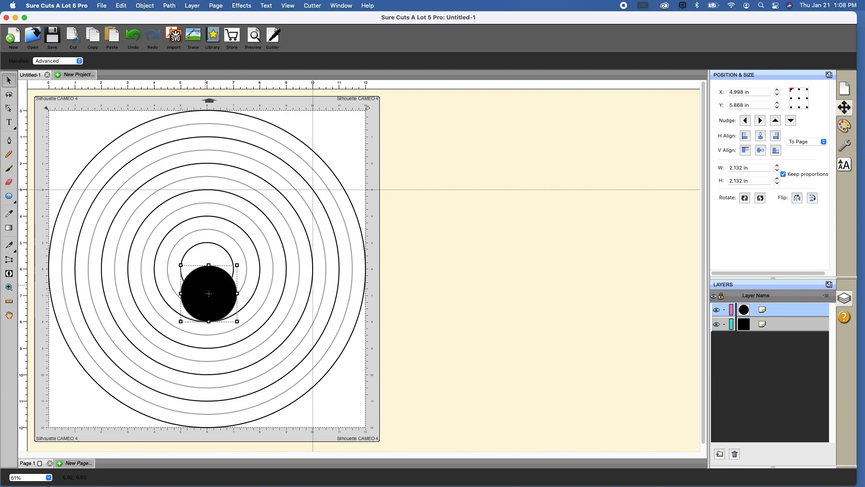
pyautogui.moveTo(208, 293); pyautogui.dragTo(184, 269)
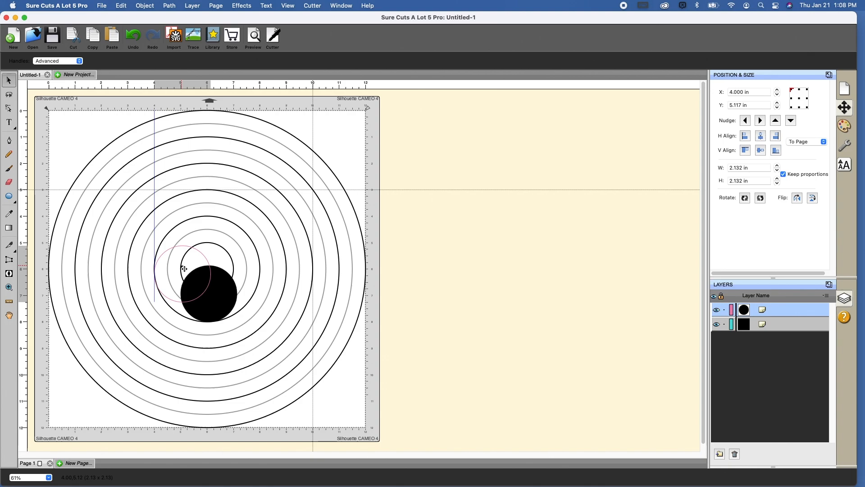